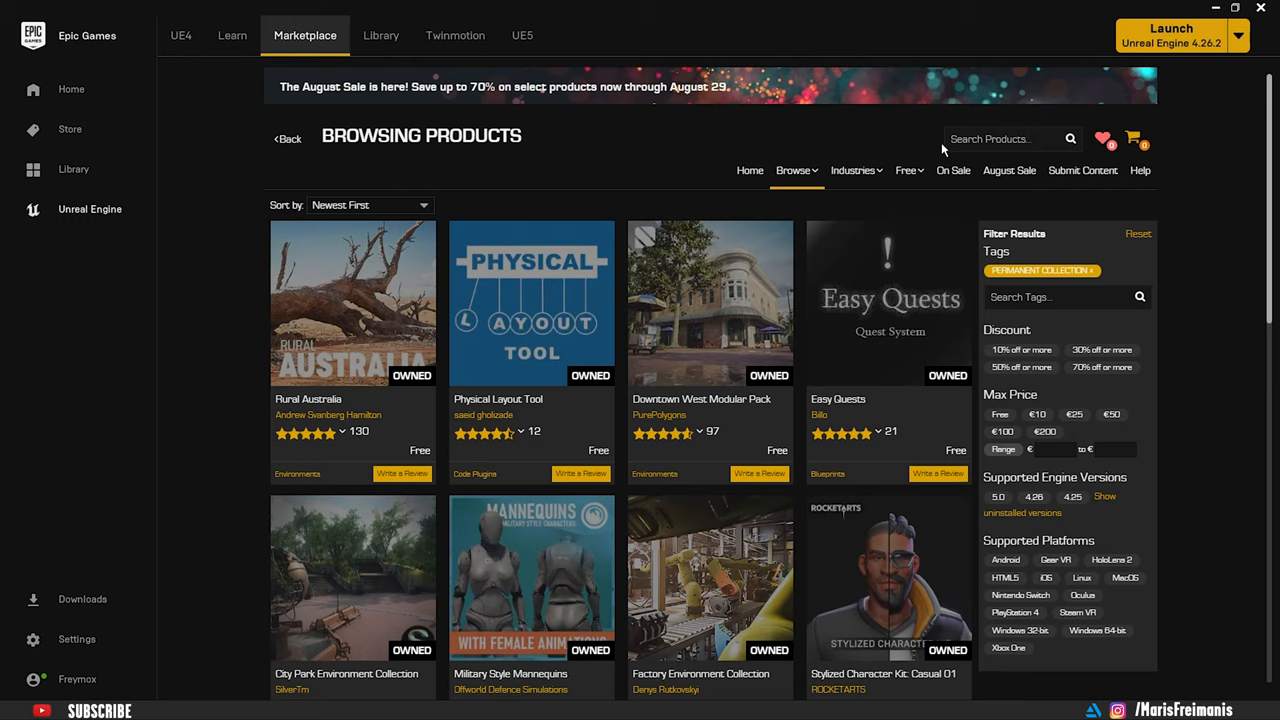
Browse owned Marketplace products in the Launcher down to the Modular Scifi environment packs.
{"action": "left_click", "coordinate": [908, 170]}
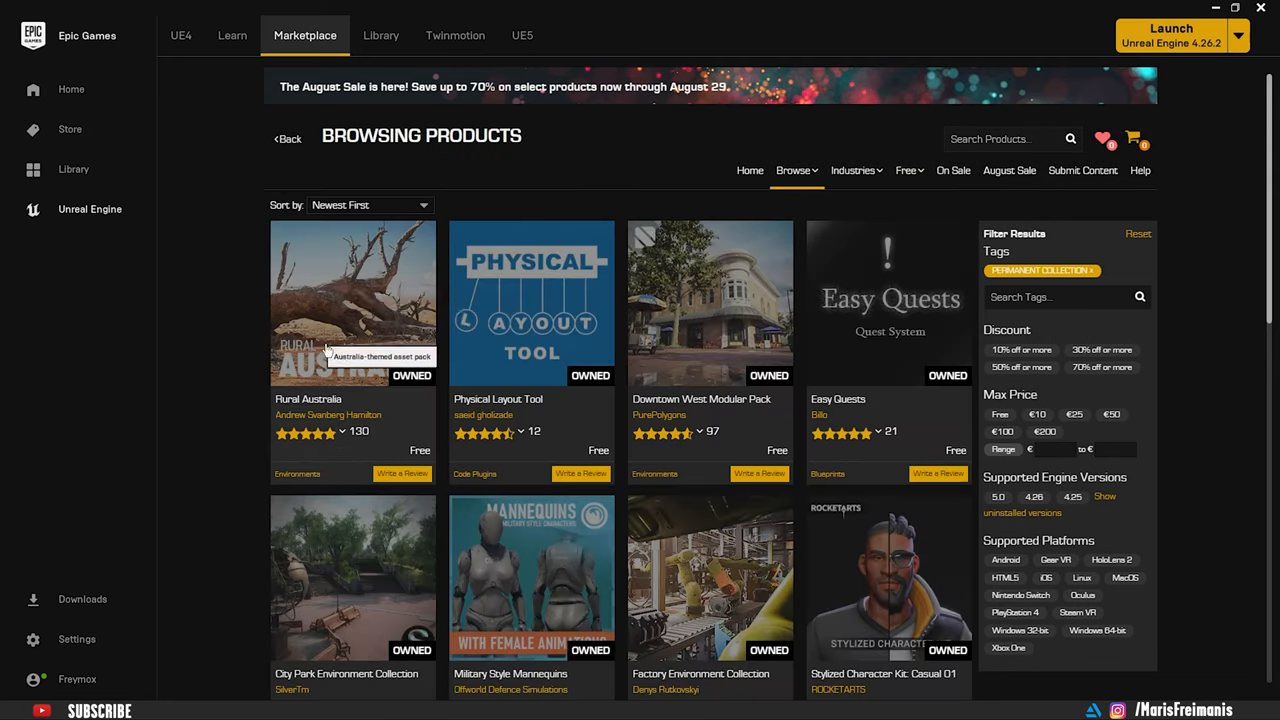
{"action": "mouse_move", "coordinate": [768, 237]}
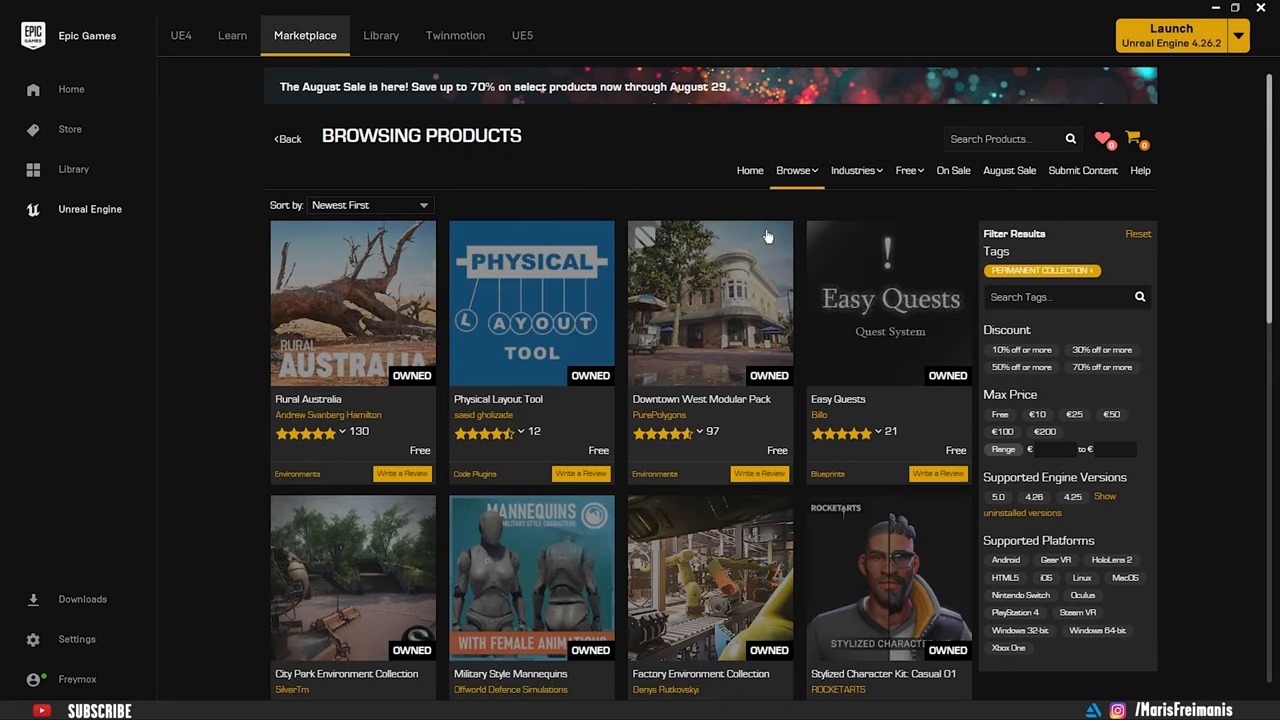
{"action": "scroll", "scroll_direction": "down", "scroll_amount": 3}
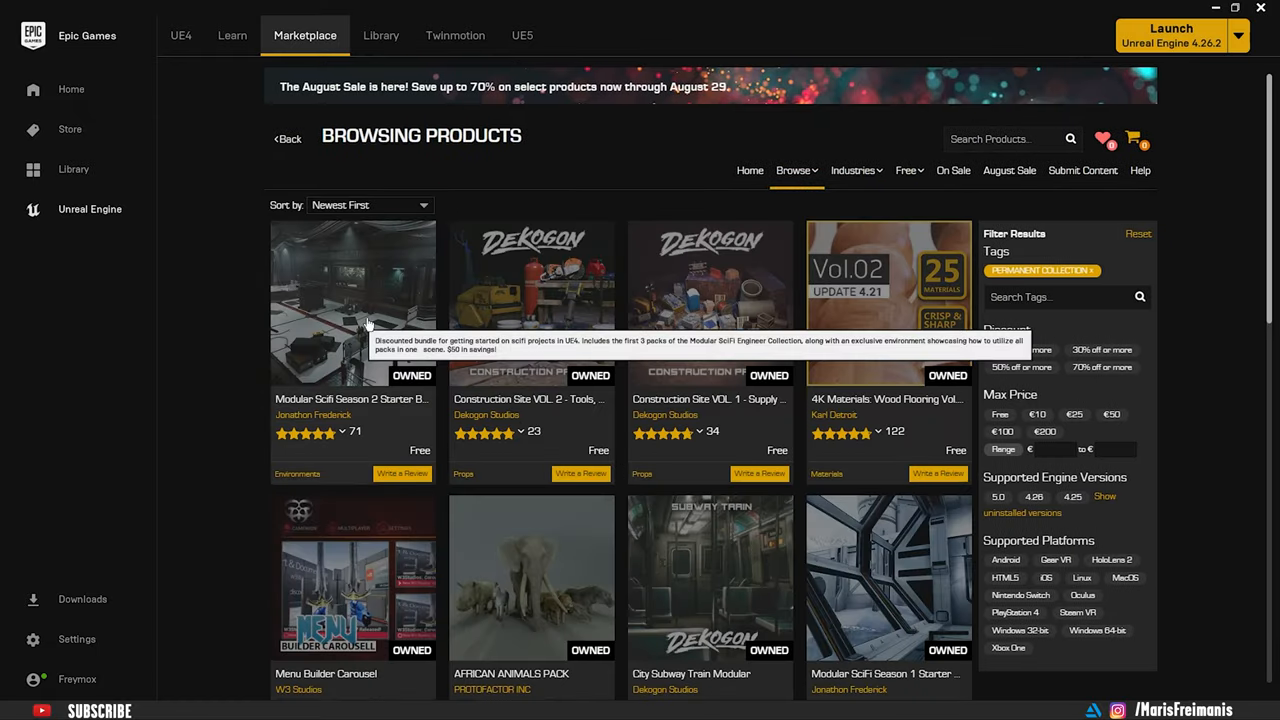
{"action": "left_click", "coordinate": [352, 300]}
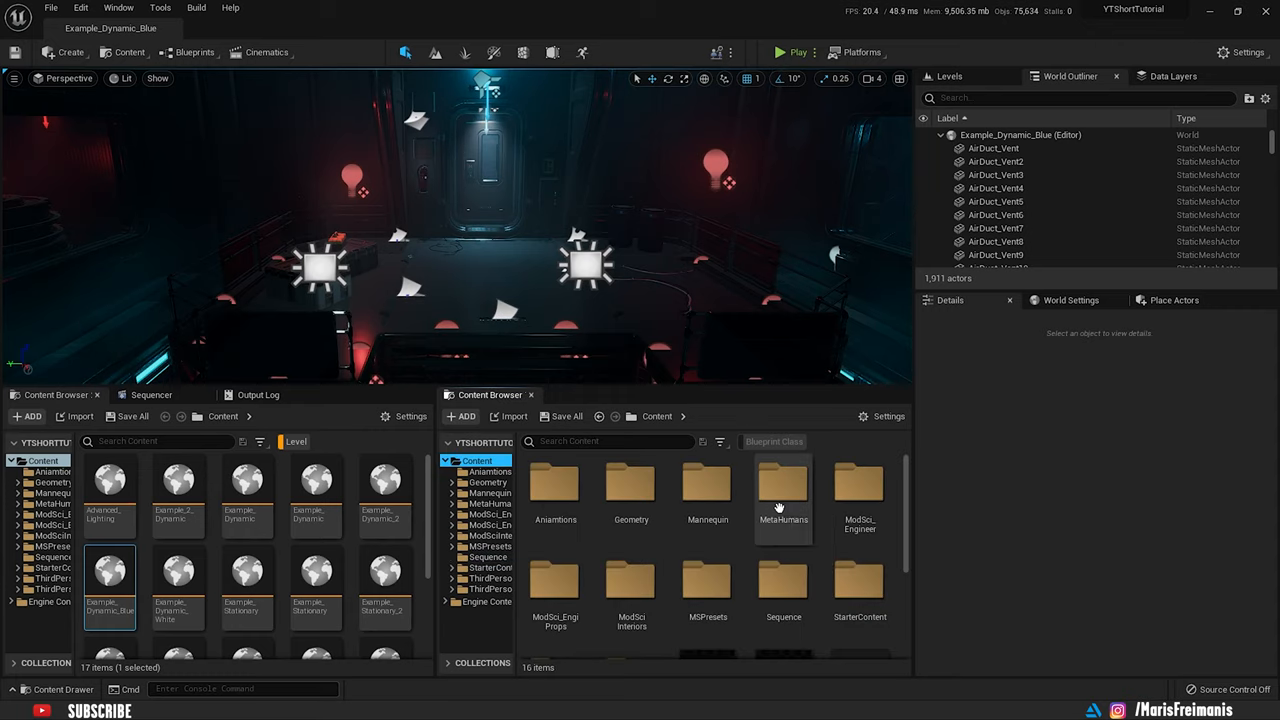
Place the BP_YouTube MetaHuman from the MetaHumans folder into the corridor level.
{"action": "double_click", "coordinate": [784, 485]}
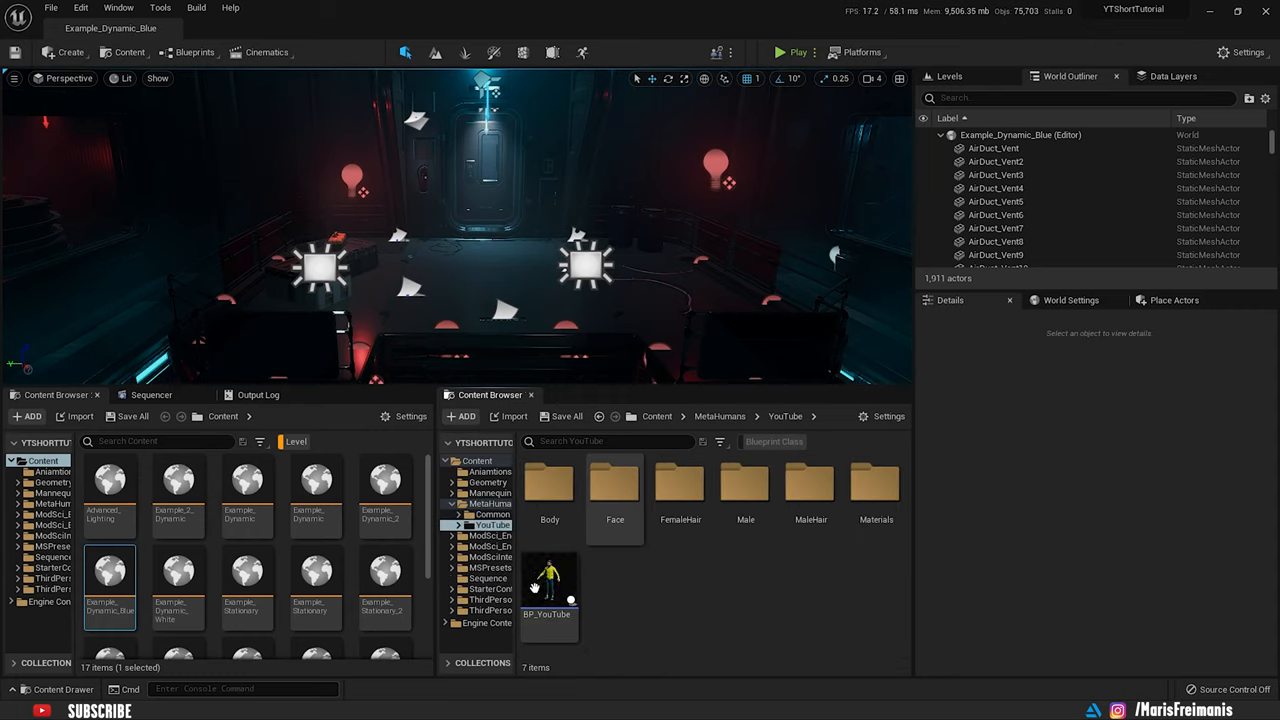
{"action": "left_click", "coordinate": [549, 590]}
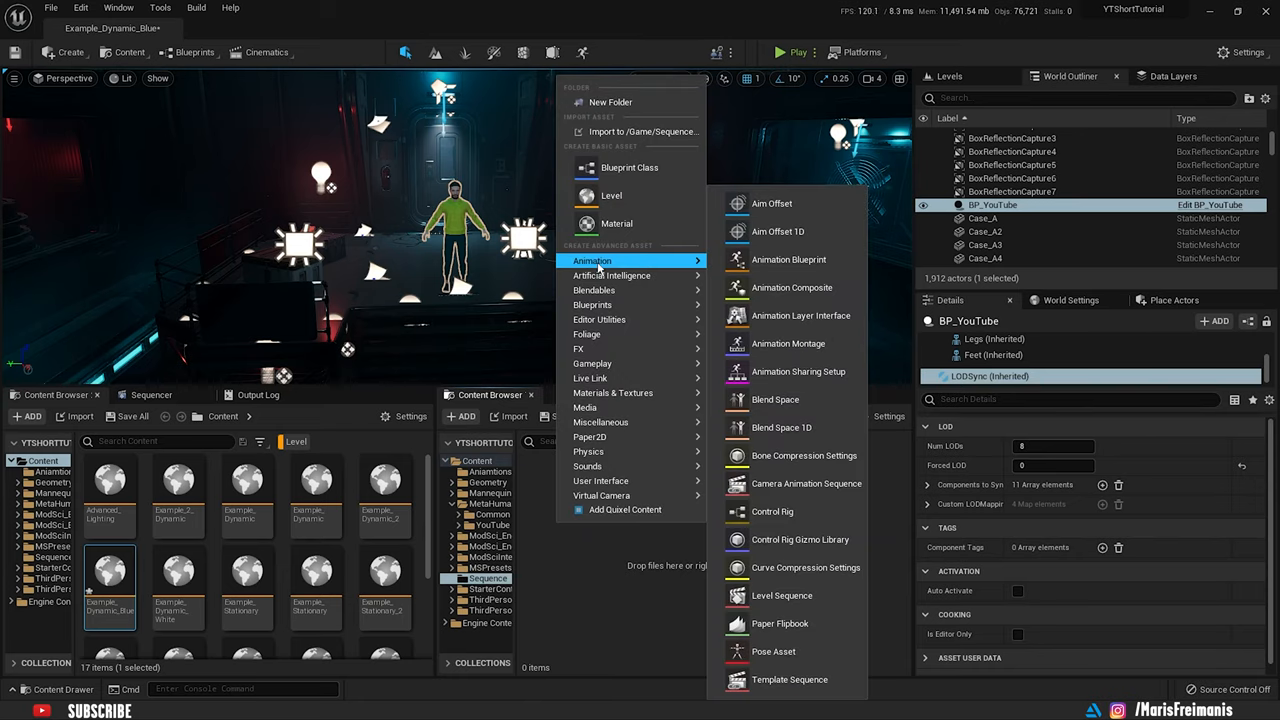
Create a Level Sequence in the Sequence folder named Dance_Scene.
{"action": "left_click", "coordinate": [782, 595]}
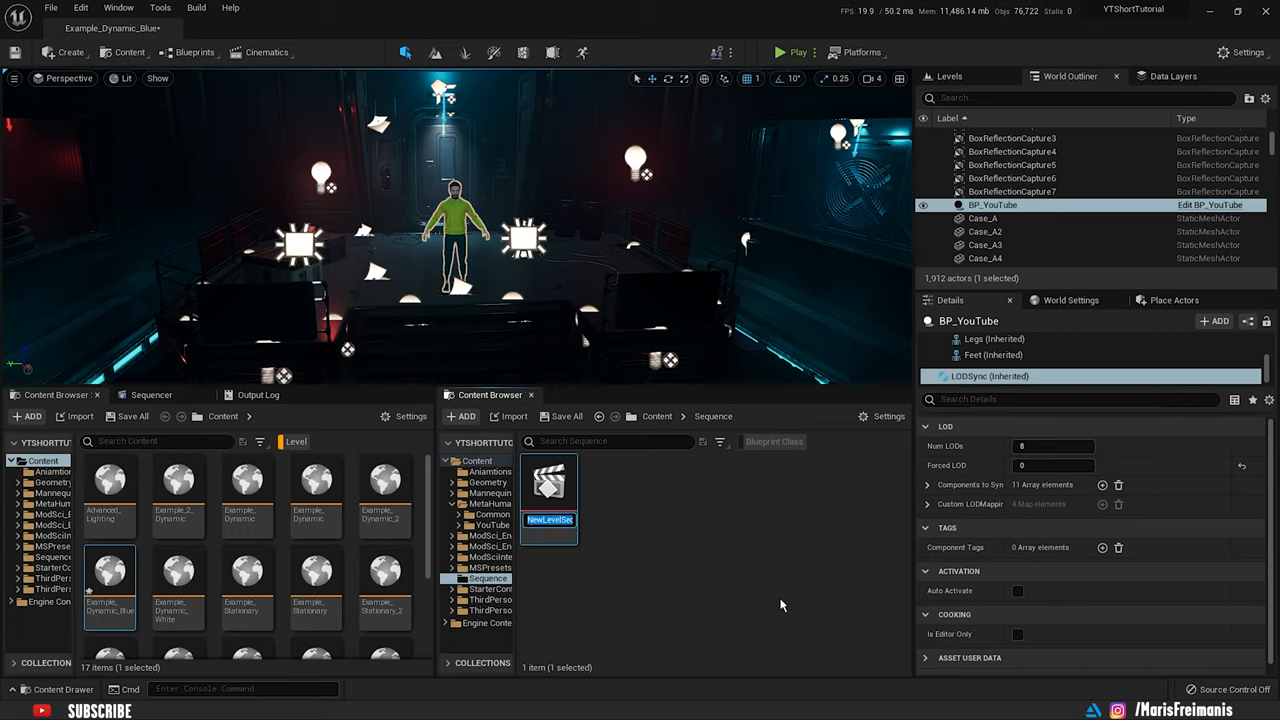
{"action": "type", "text": "Dance_Scene"}
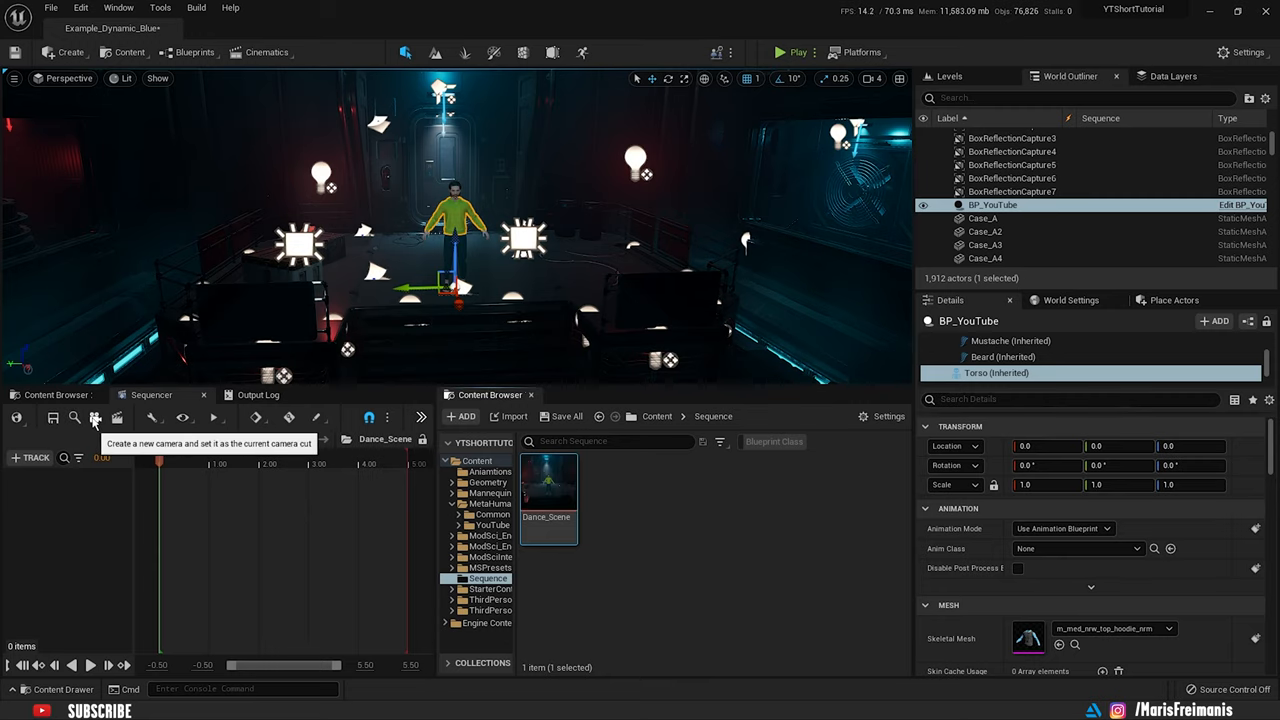
Add a cine camera with its camera cut and a BP_YouTube track to Dance_Scene.
{"action": "left_click", "coordinate": [95, 417]}
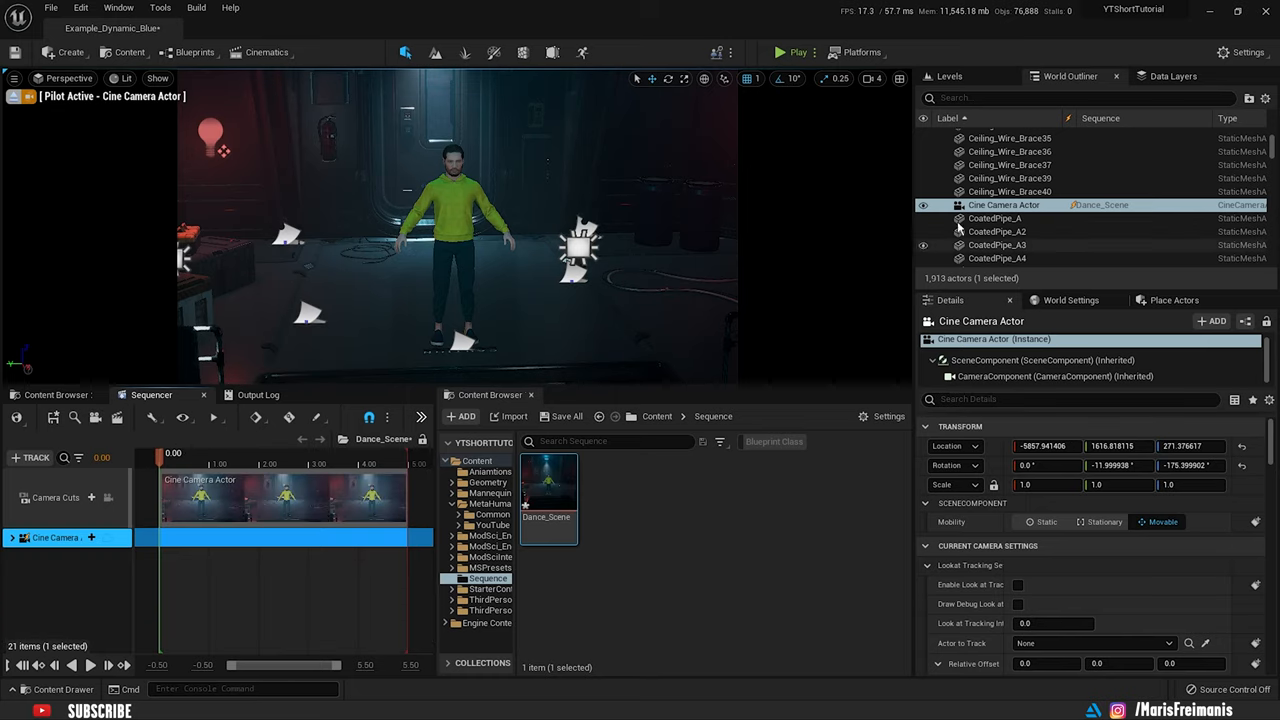
{"action": "left_click", "coordinate": [992, 205]}
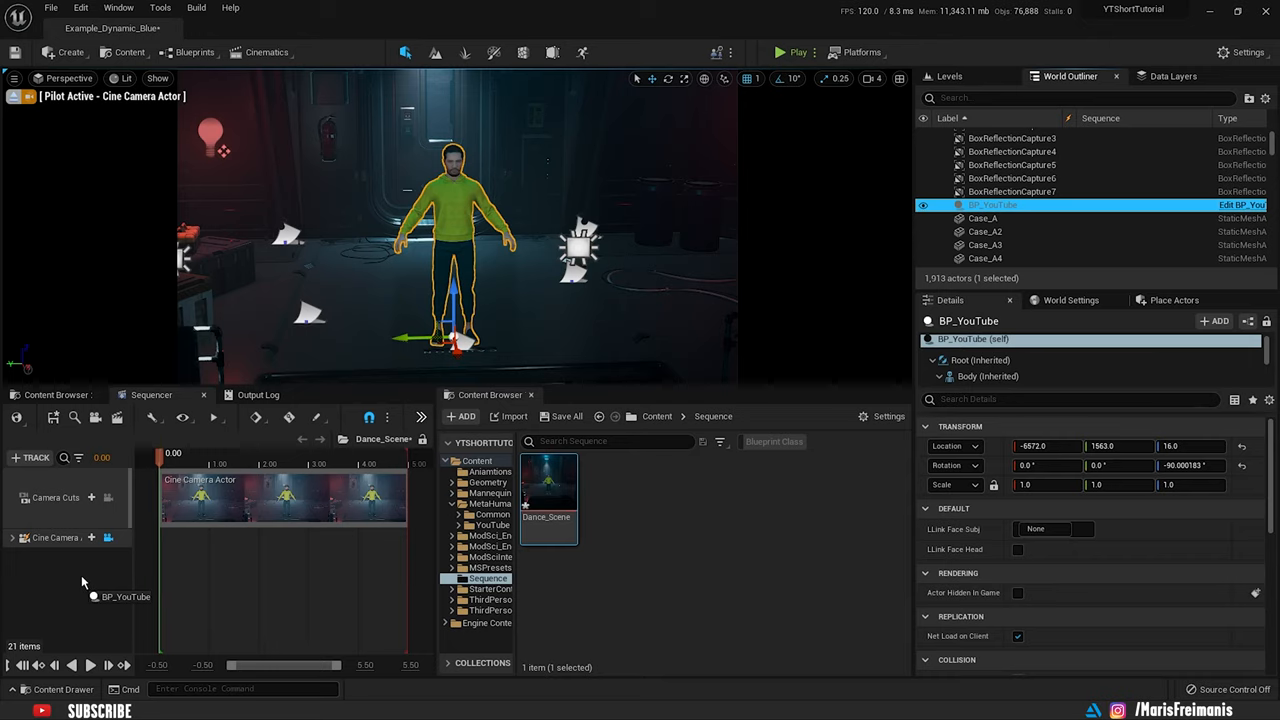
{"action": "left_click", "coordinate": [14, 537]}
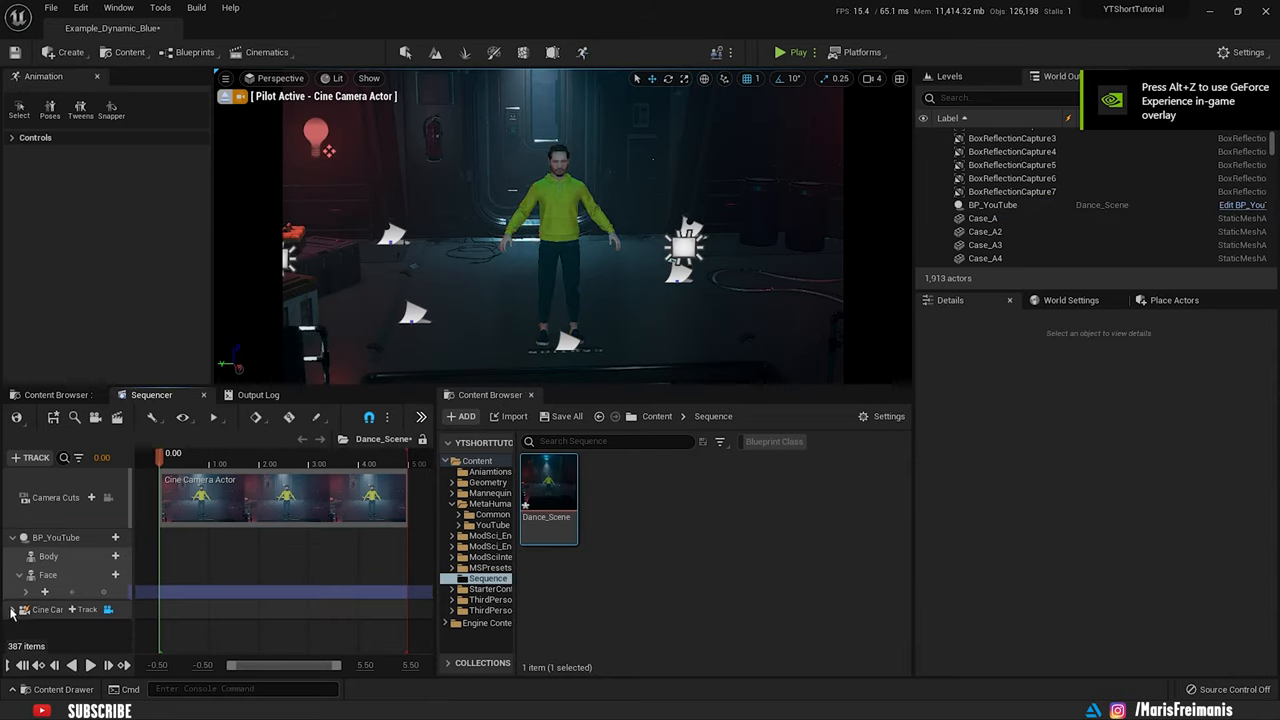
{"action": "left_click", "coordinate": [48, 594]}
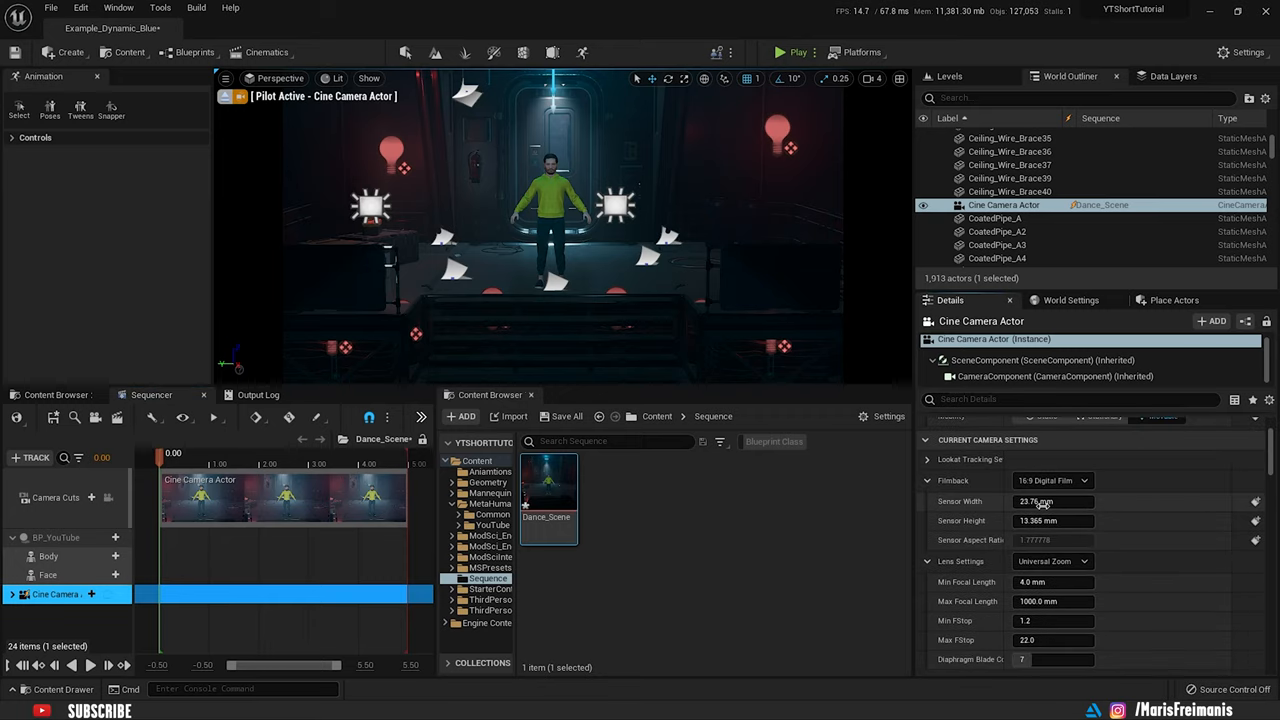
Set the cine camera Filmback to 16:9 DSLR and edit sensor height for portrait.
{"action": "left_click", "coordinate": [1050, 480]}
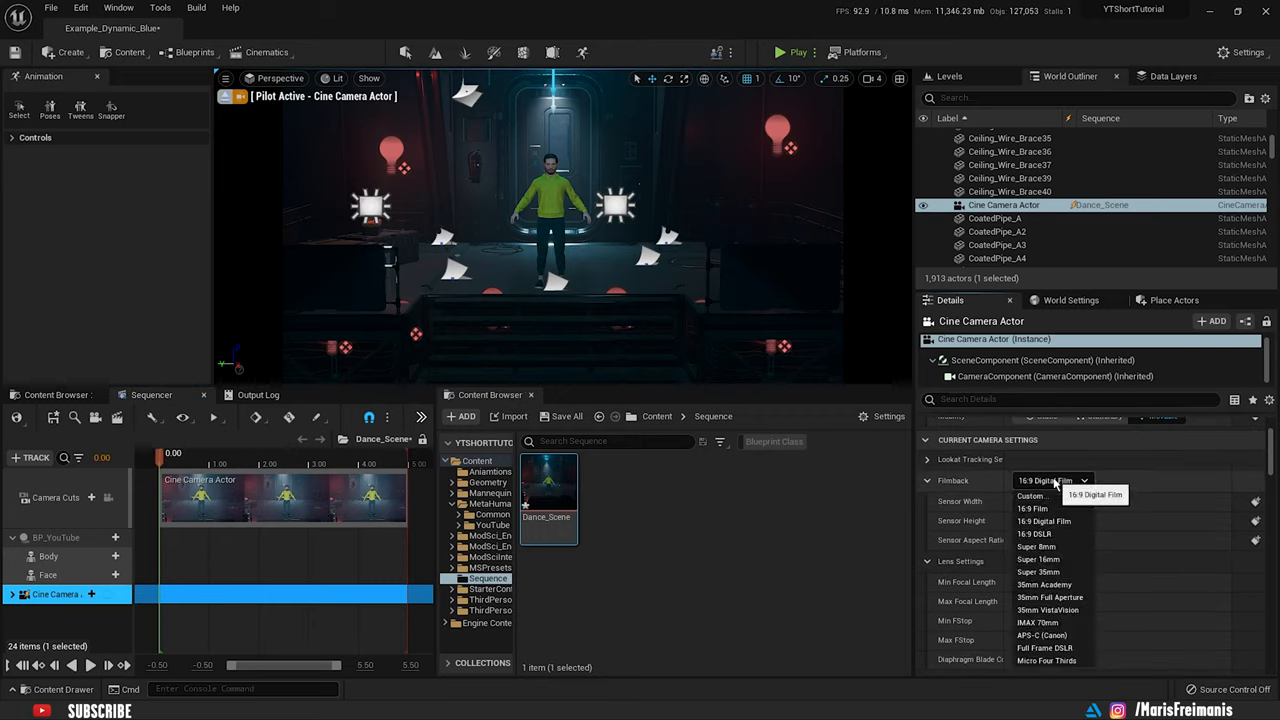
{"action": "left_click", "coordinate": [1035, 533]}
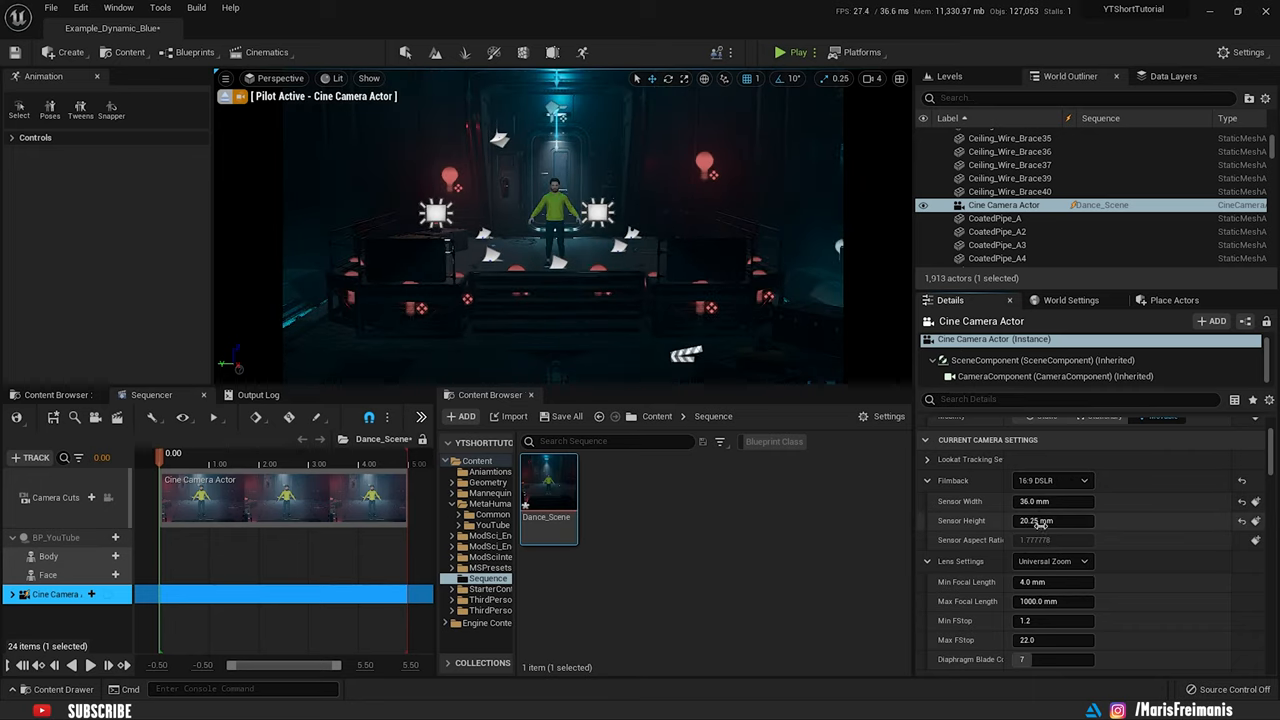
{"action": "double_click", "coordinate": [1053, 520]}
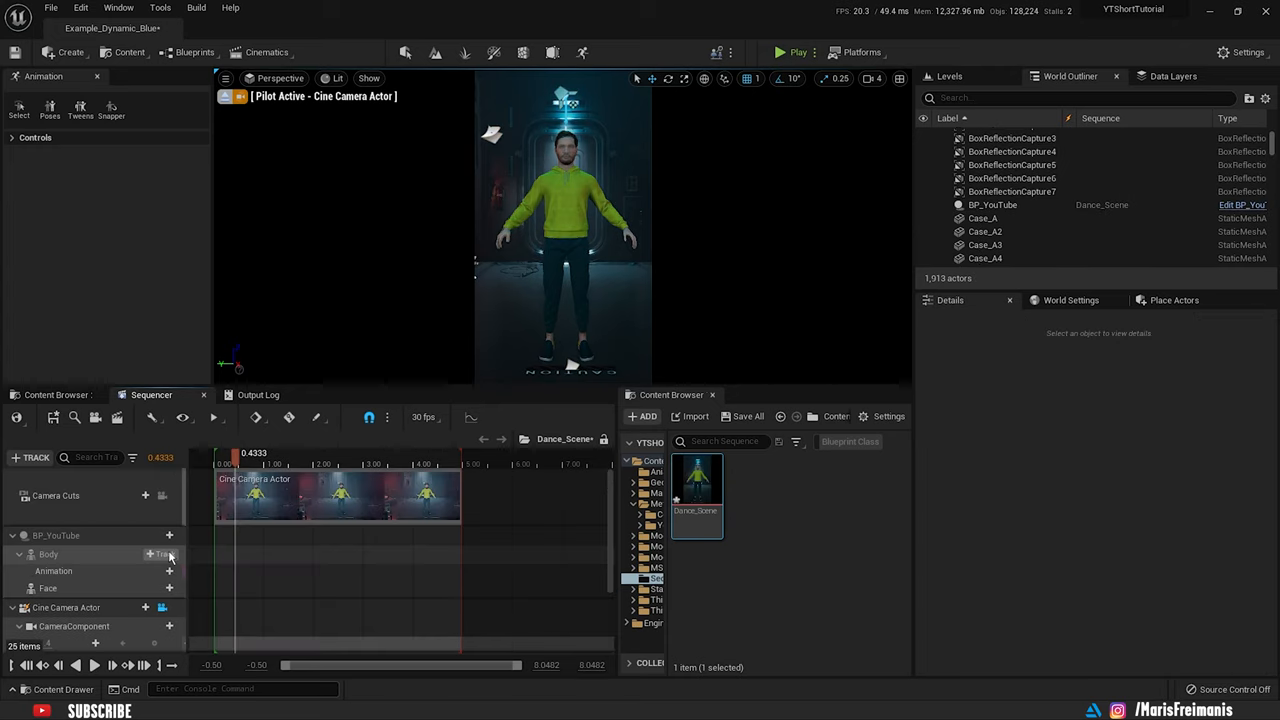
Add the House_Dancing animation to the Body track and scrub to preview.
{"action": "left_click", "coordinate": [160, 554]}
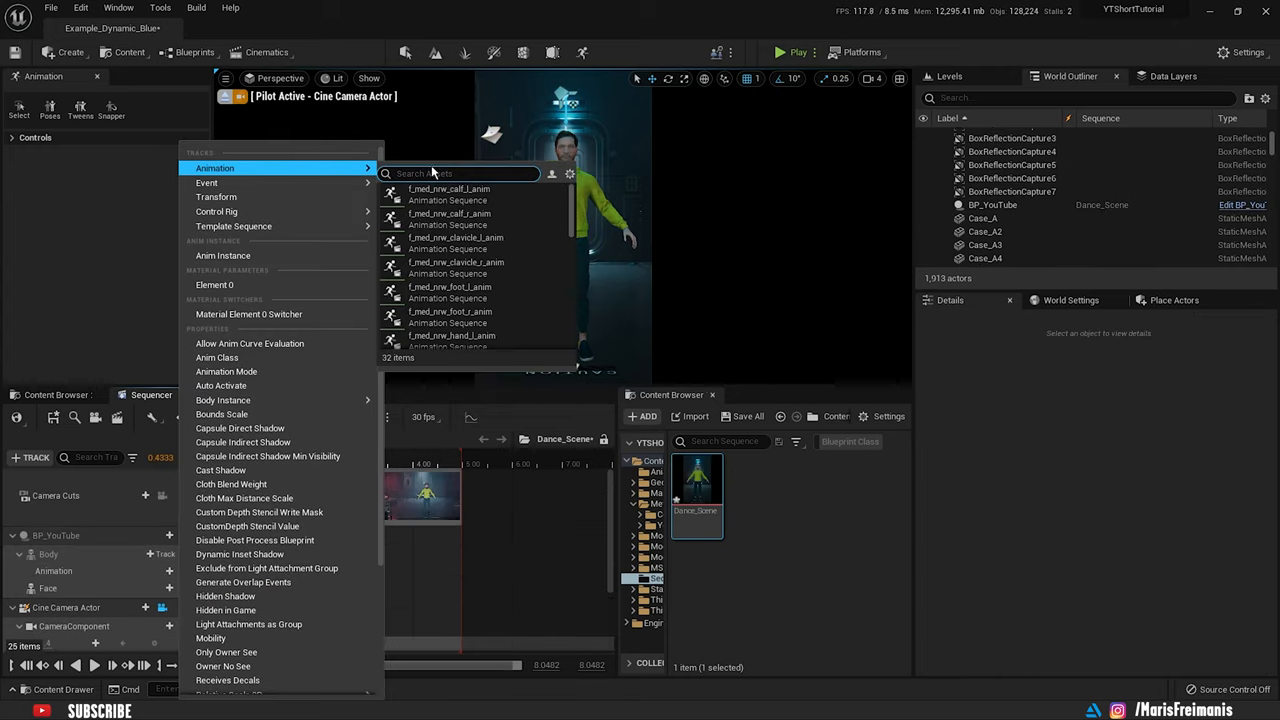
{"action": "type", "text": "hi"}
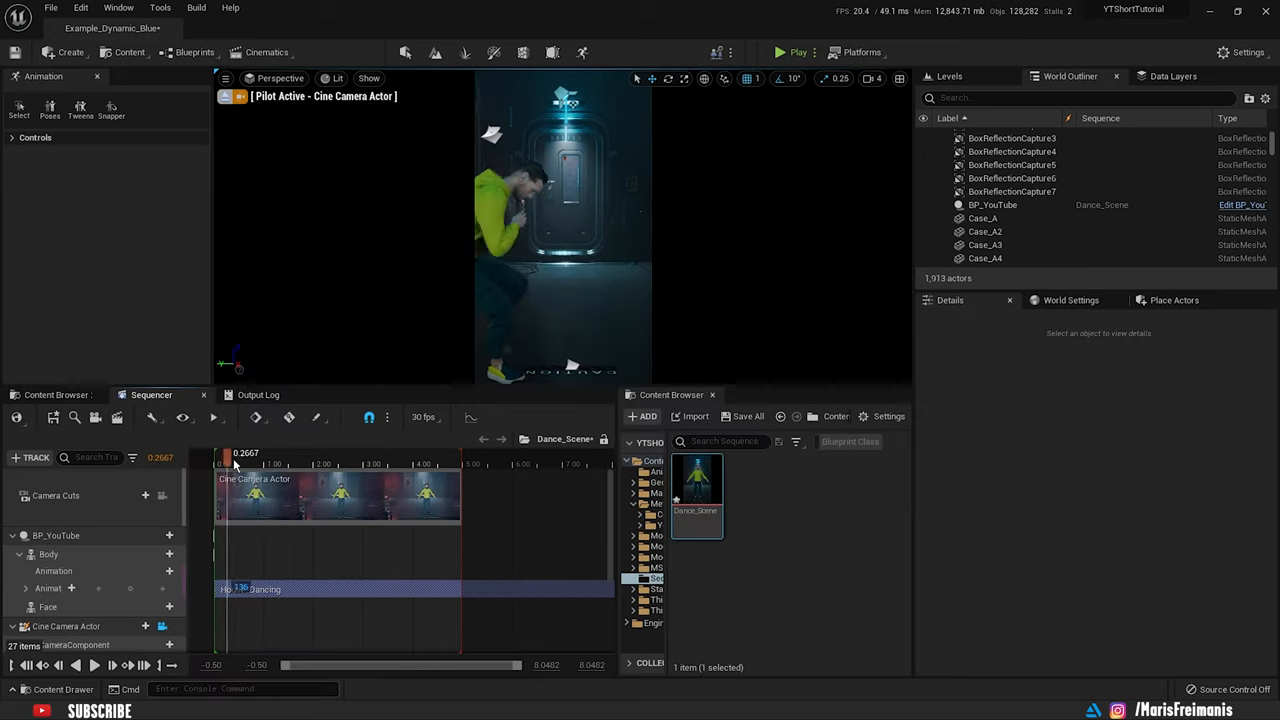
{"action": "left_click", "coordinate": [317, 465]}
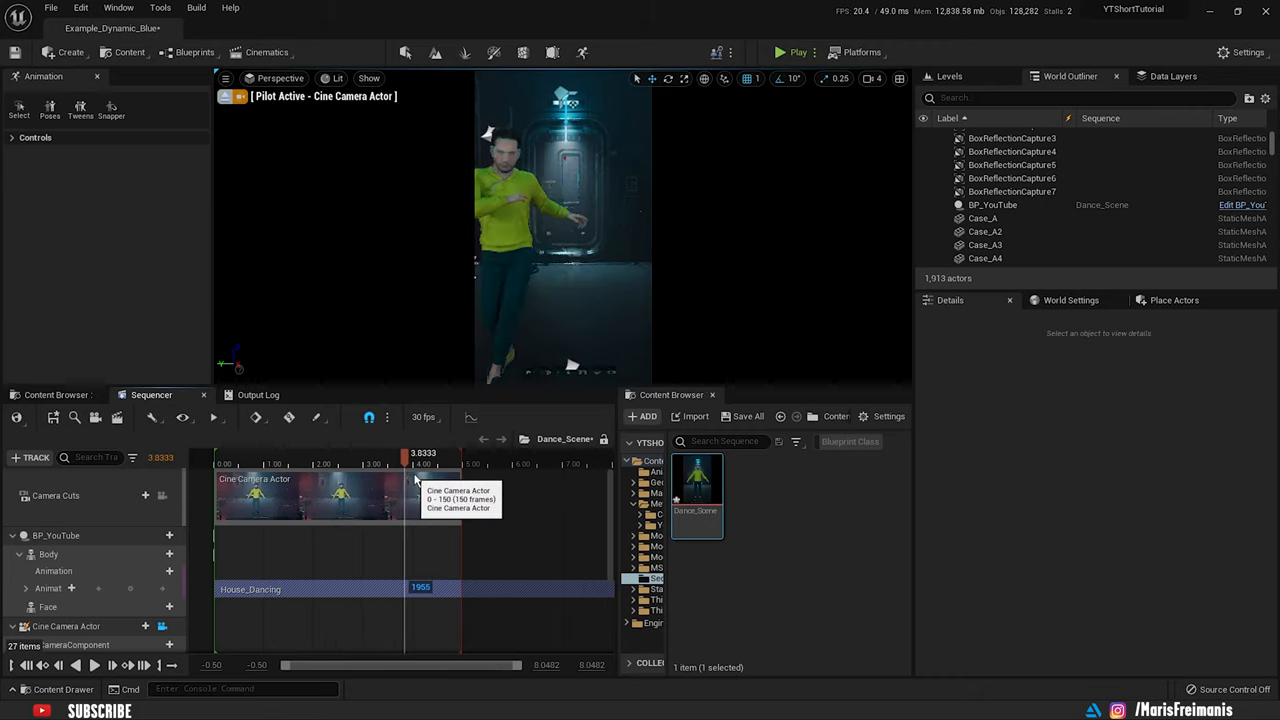
{"action": "left_click_drag", "start_coordinate": [405, 453], "coordinate": [454, 453]}
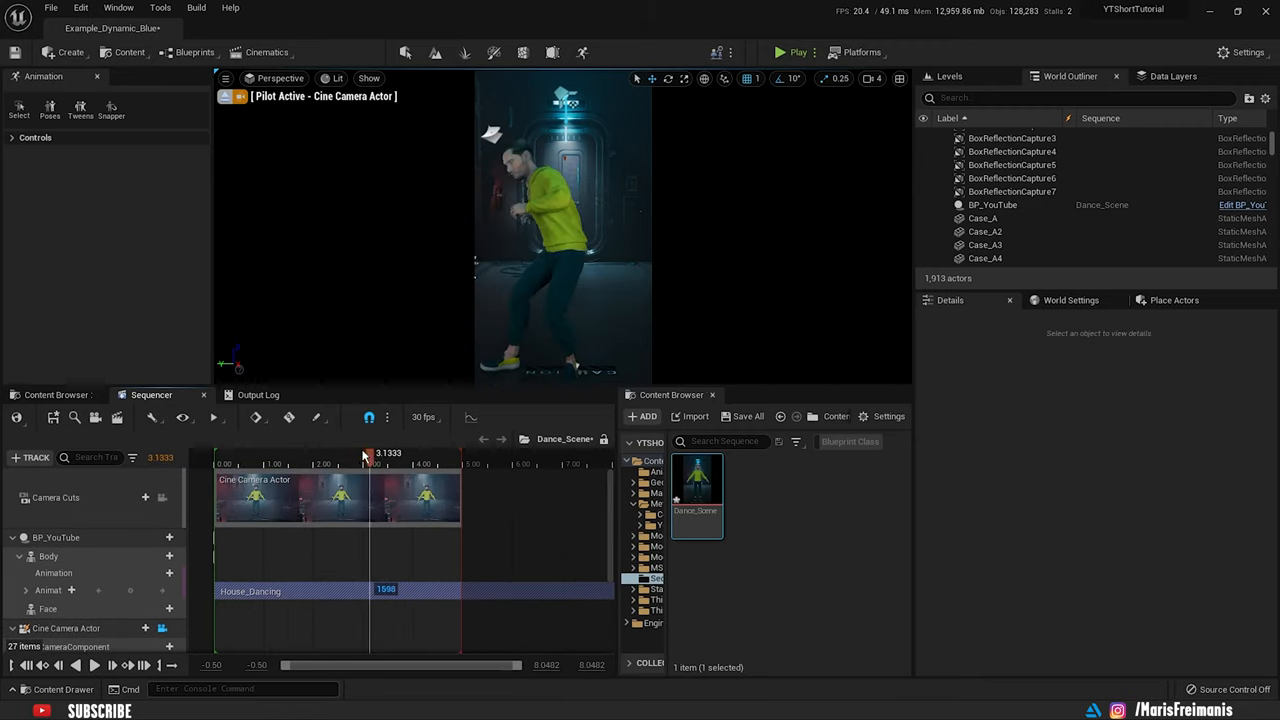
Move the first cine camera sideways and key its transform at 0 and ~2.5 seconds.
{"action": "left_click_drag", "start_coordinate": [370, 452], "coordinate": [341, 452]}
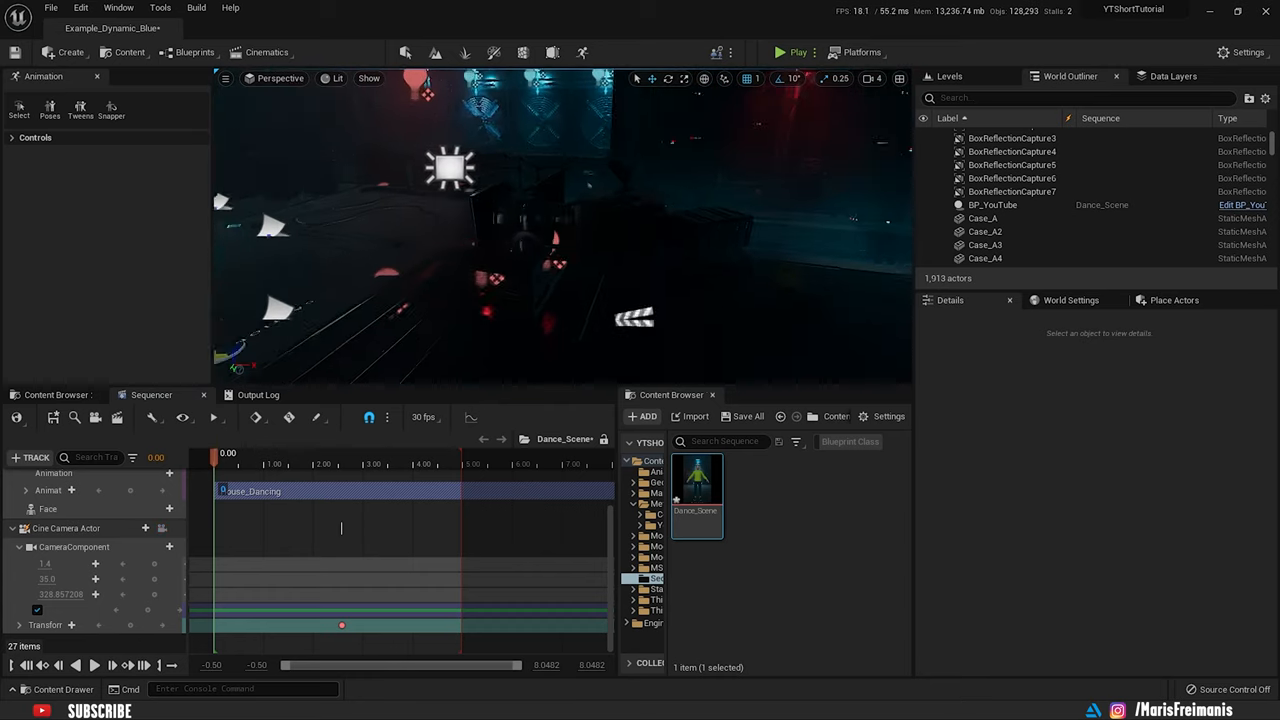
{"action": "left_click", "coordinate": [66, 528]}
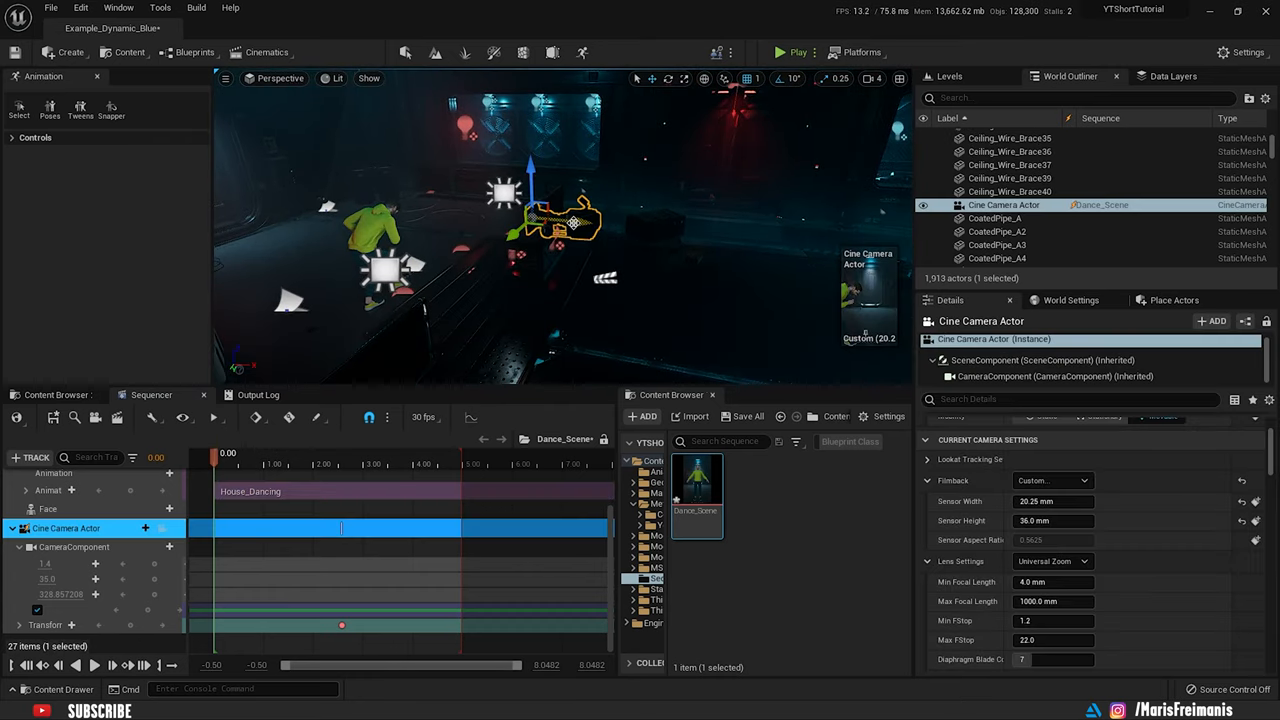
{"action": "left_click_drag", "start_coordinate": [560, 225], "coordinate": [680, 230]}
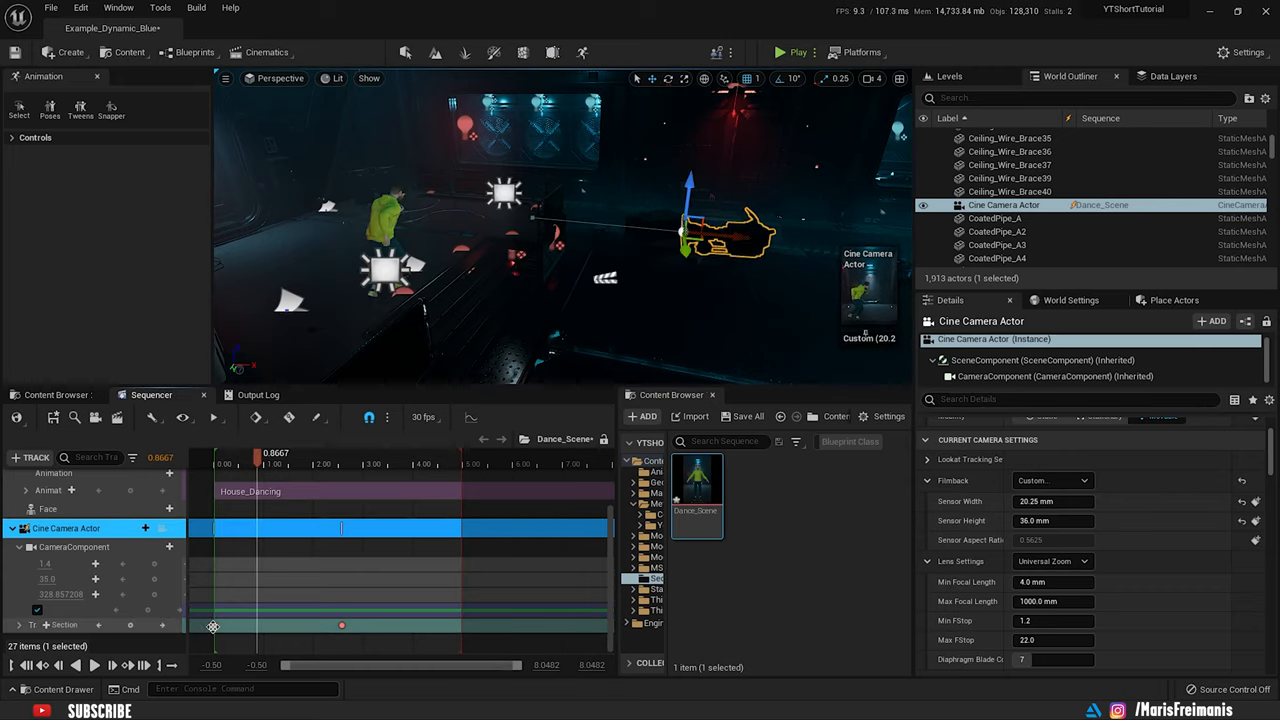
{"action": "right_click", "coordinate": [342, 625]}
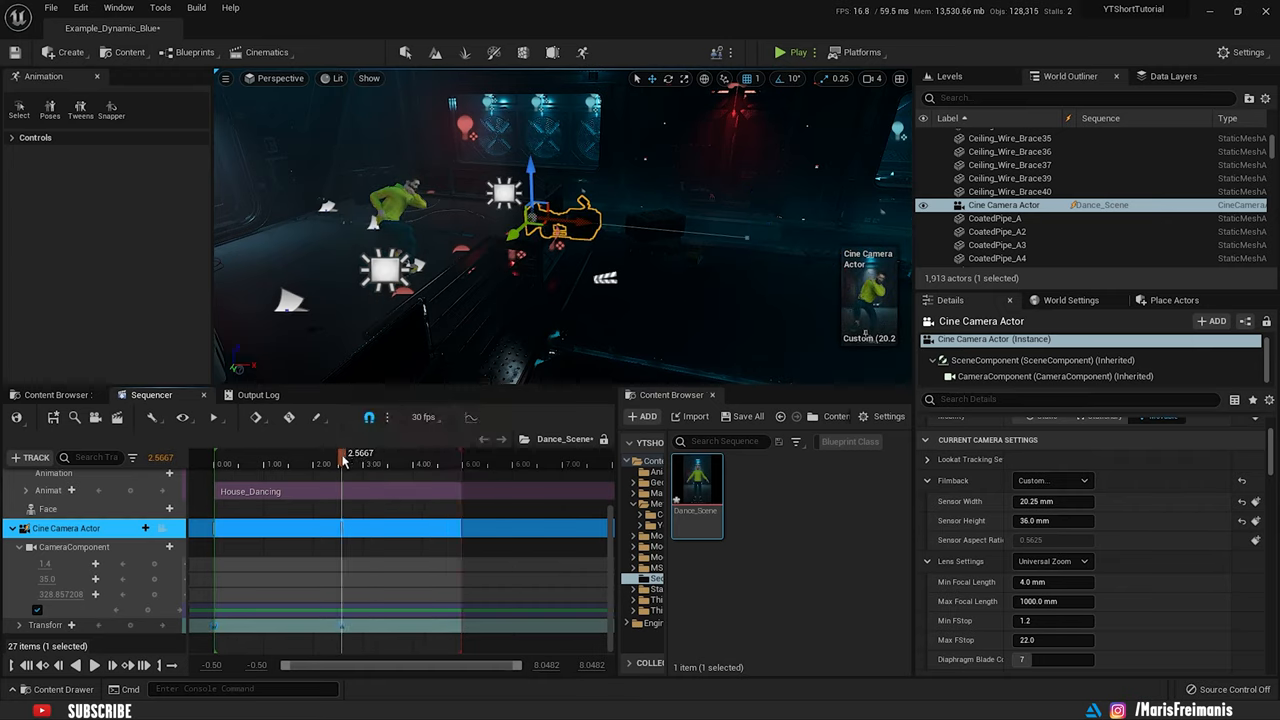
{"action": "left_click", "coordinate": [238, 463]}
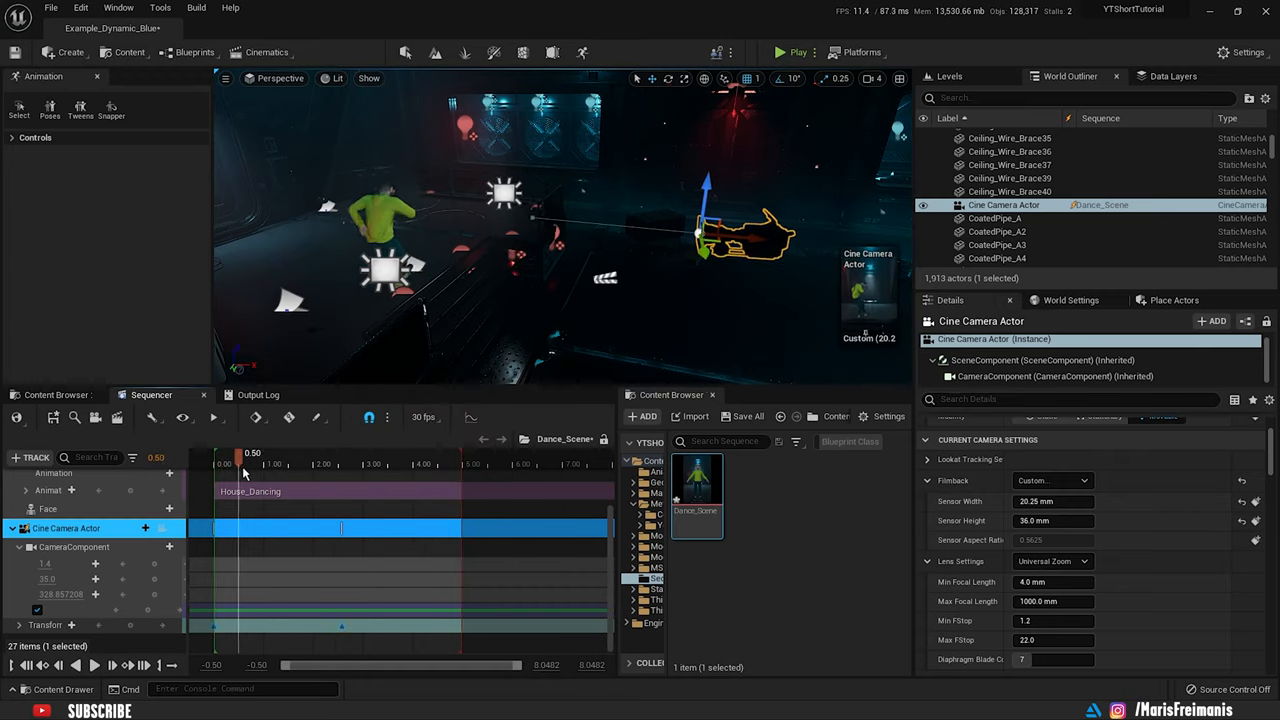
{"action": "left_click", "coordinate": [228, 463]}
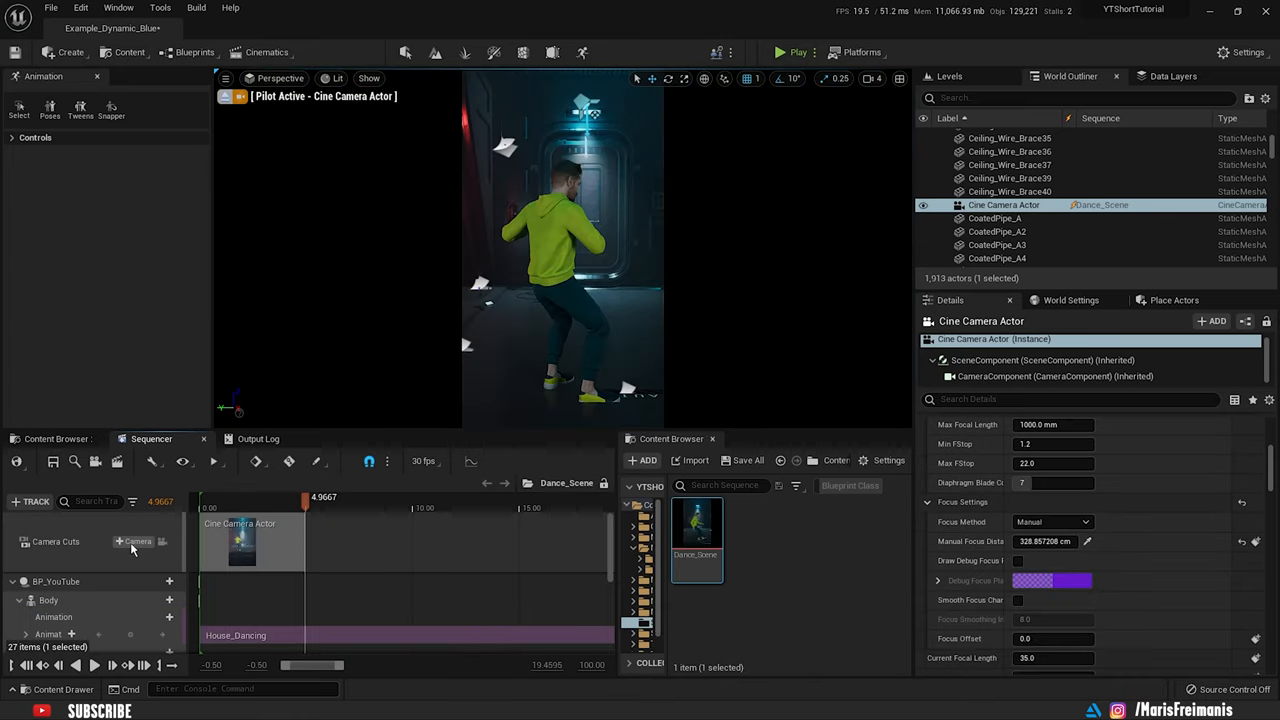
{"action": "mouse_move", "coordinate": [95, 461]}
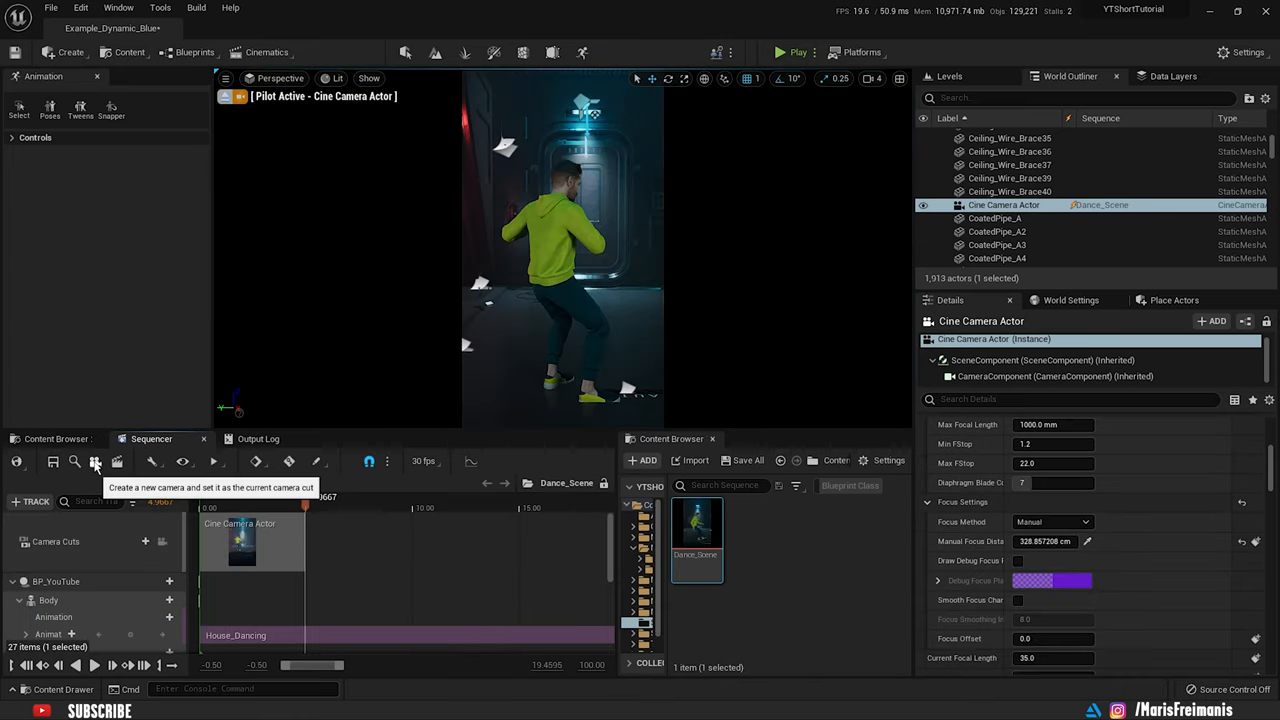
Create a second cine camera and key its transform linearly around 5 and 7 seconds.
{"action": "left_click", "coordinate": [95, 461]}
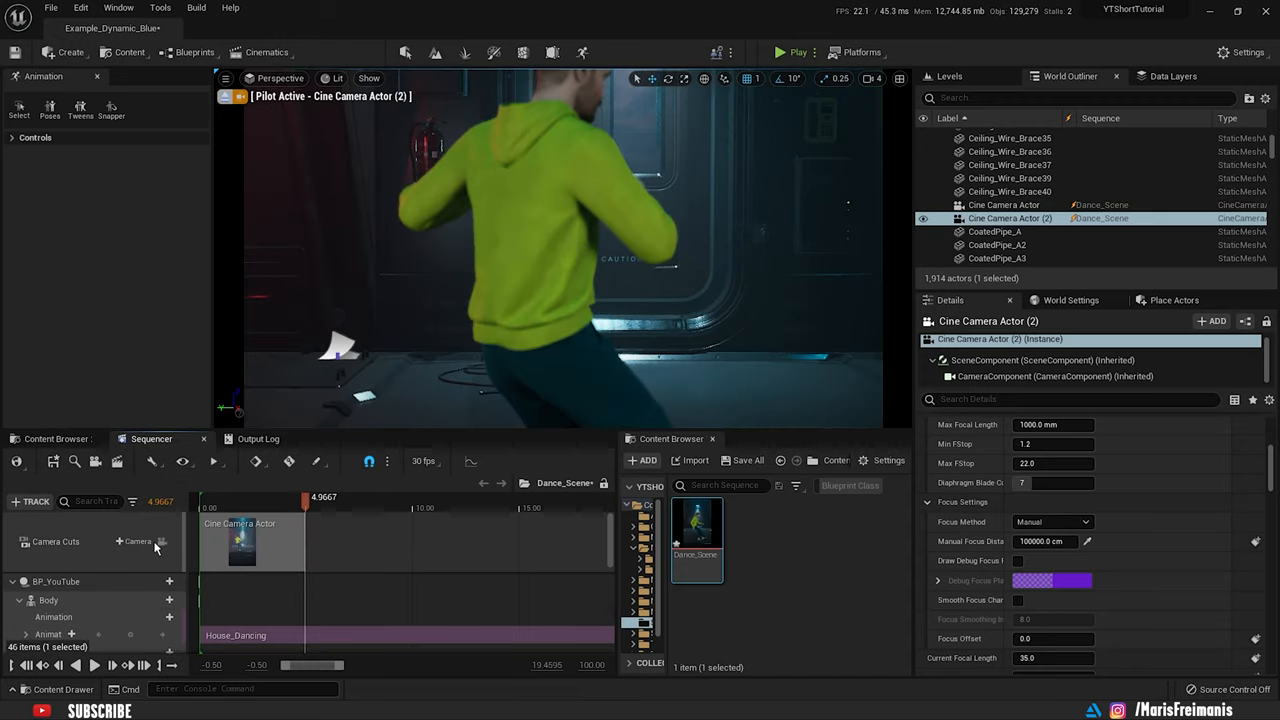
{"action": "left_click", "coordinate": [137, 541]}
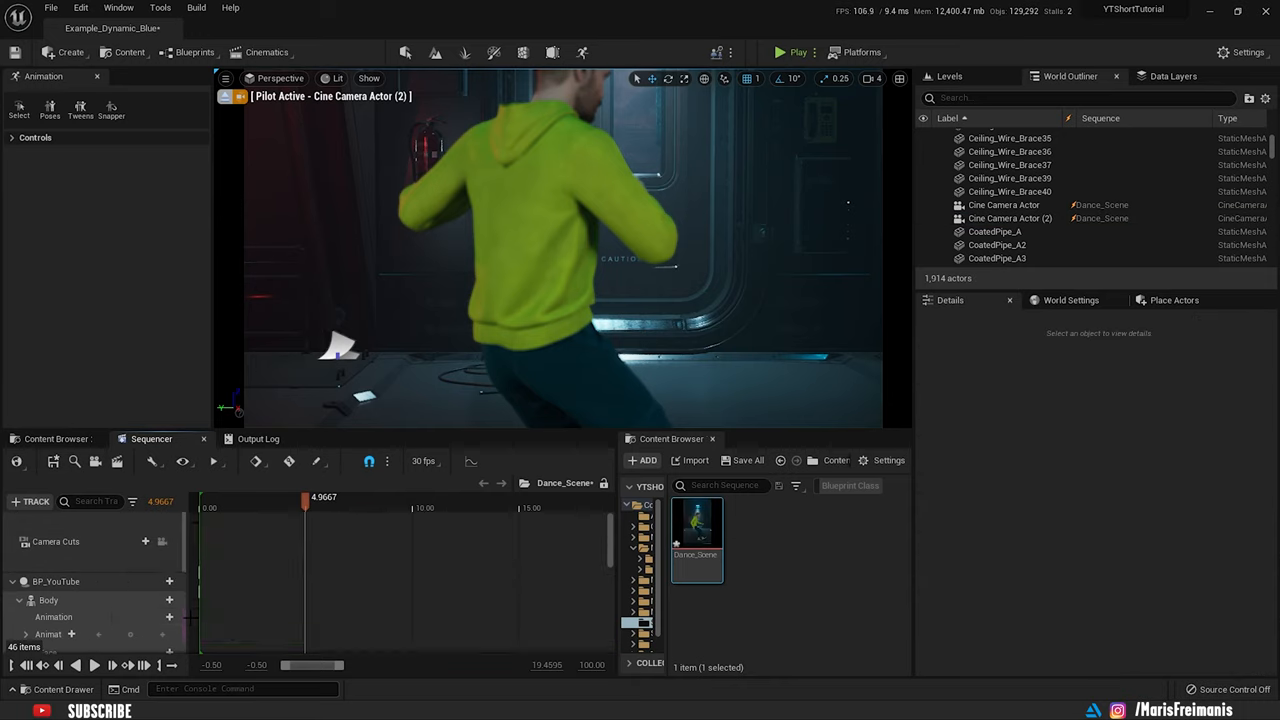
{"action": "left_click", "coordinate": [1009, 204]}
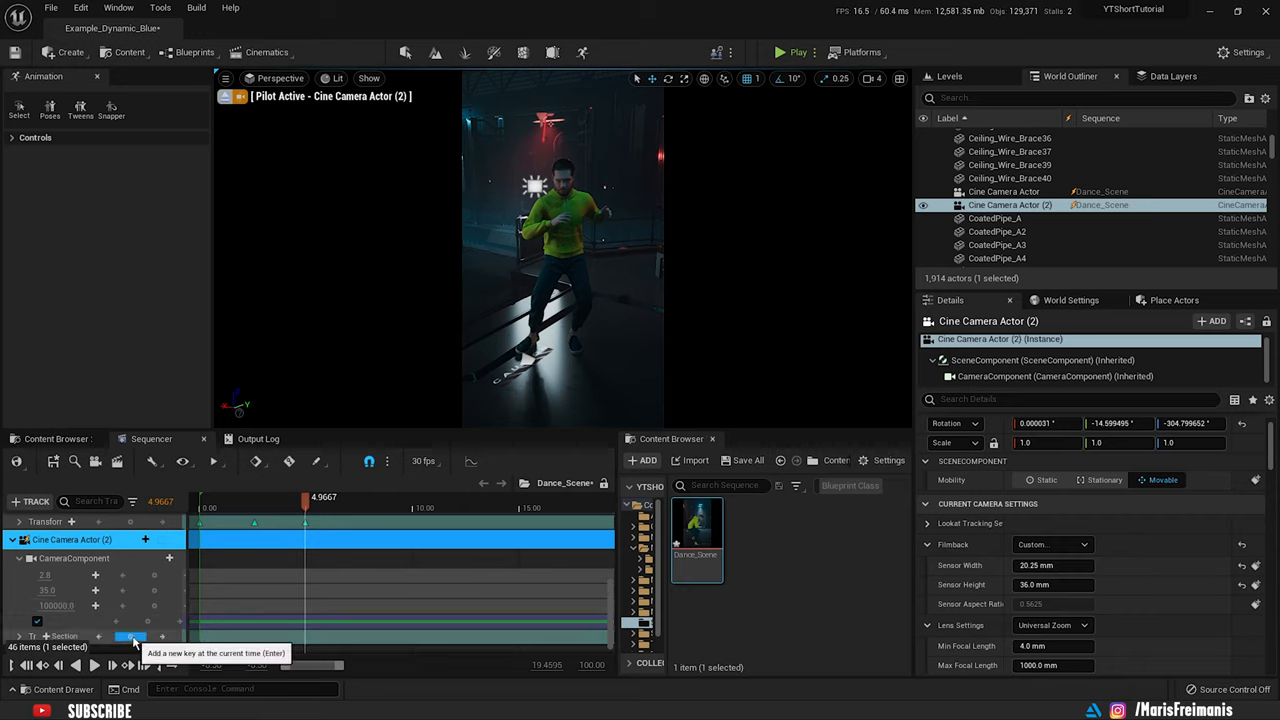
{"action": "left_click", "coordinate": [130, 636]}
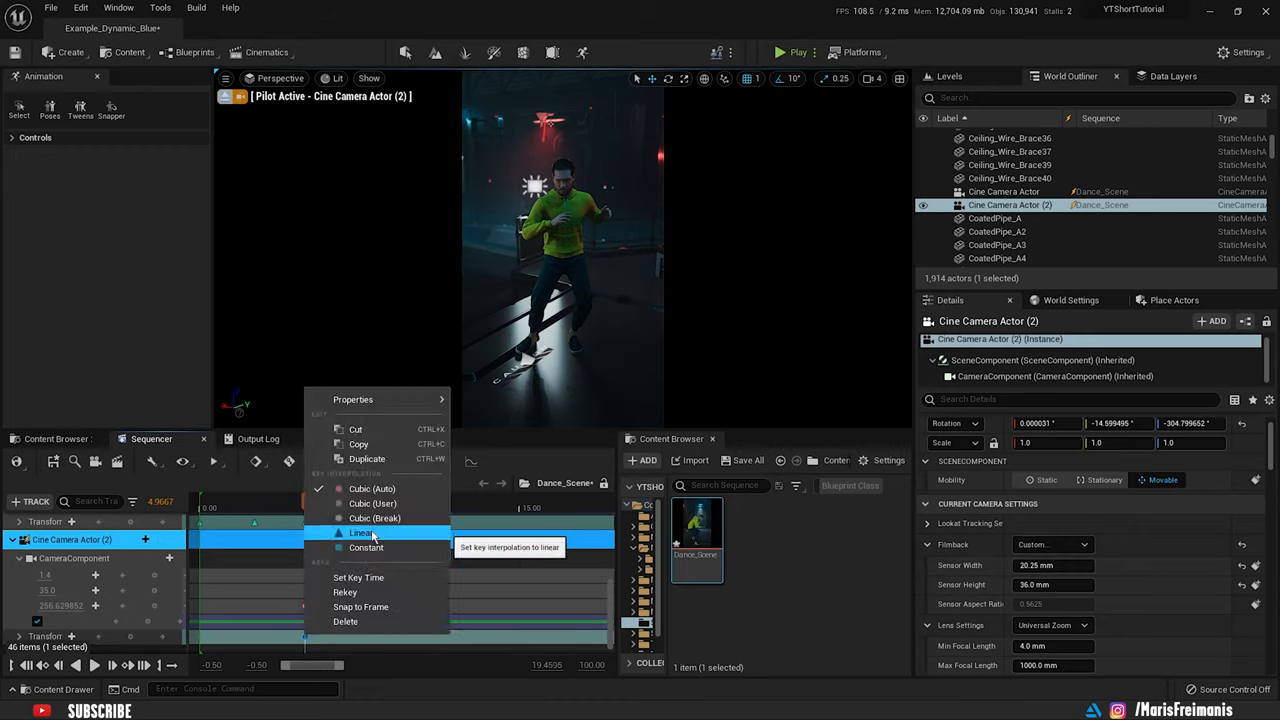
{"action": "left_click", "coordinate": [361, 533]}
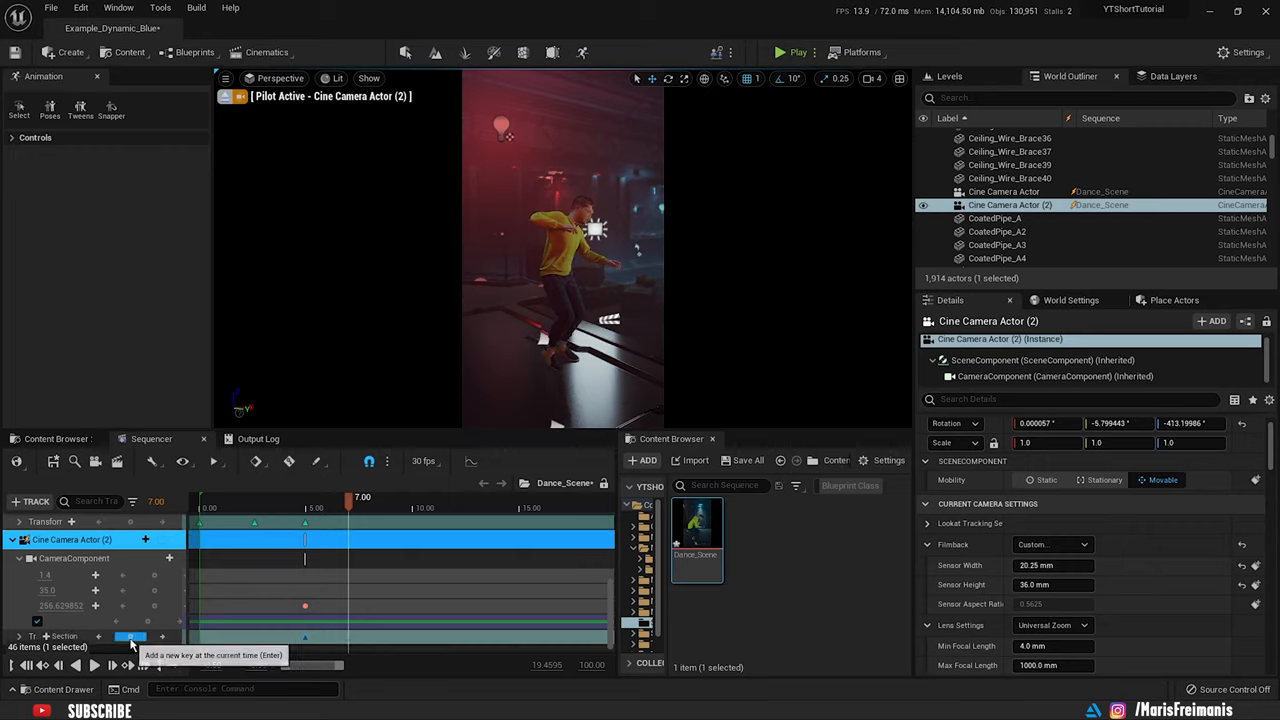
{"action": "left_click", "coordinate": [130, 636]}
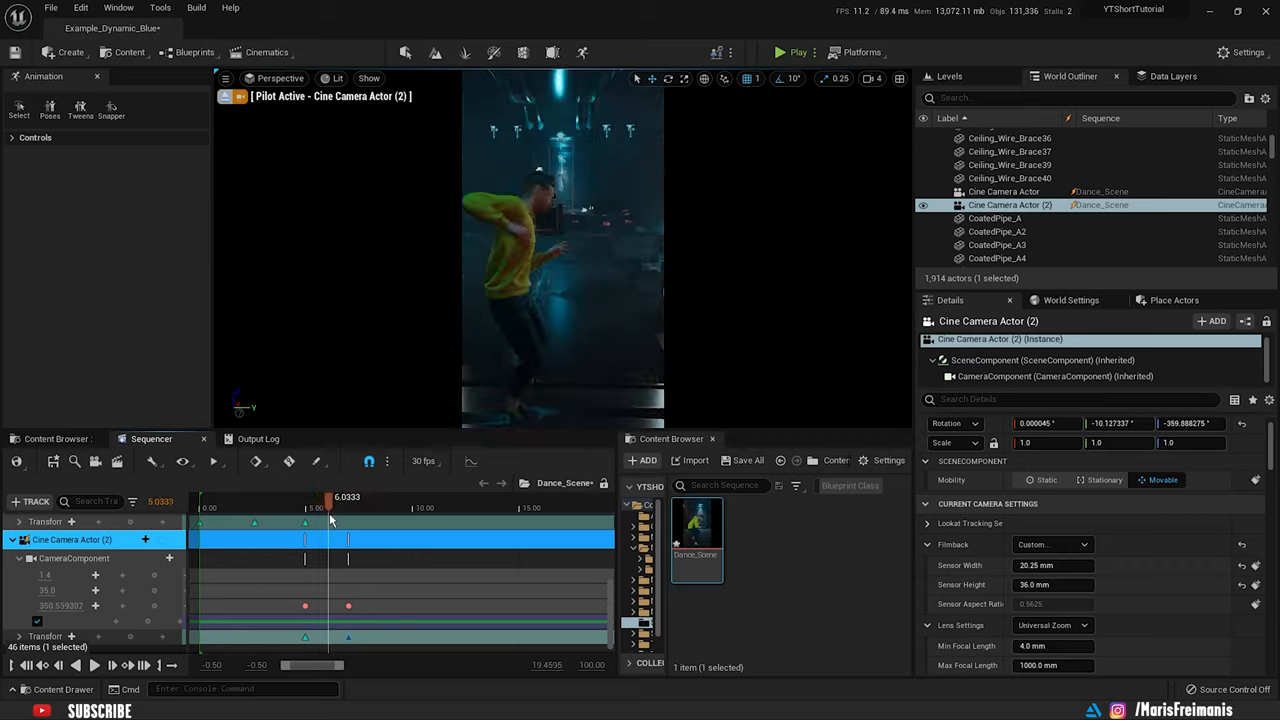
{"action": "left_click_drag", "start_coordinate": [330, 497], "coordinate": [353, 497]}
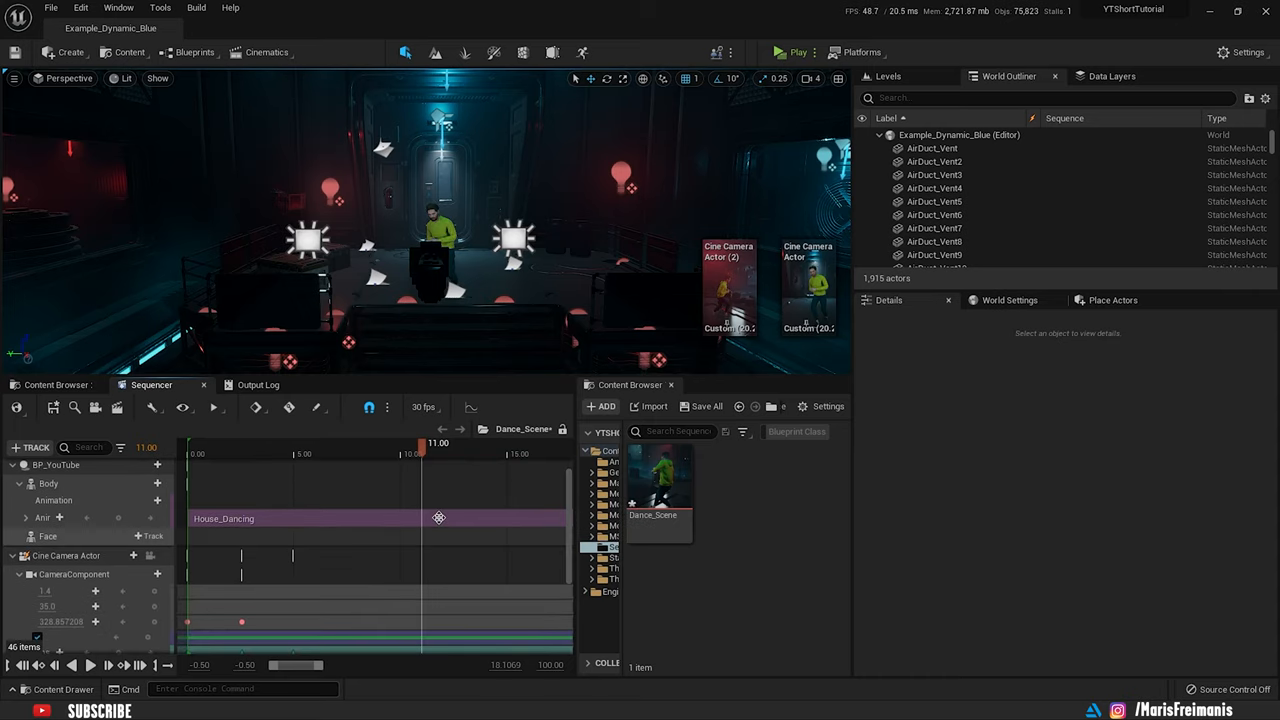
Add Hip_Hop_Dancing_Anim at 11 seconds and start the movie capture.
{"action": "right_click", "coordinate": [438, 518]}
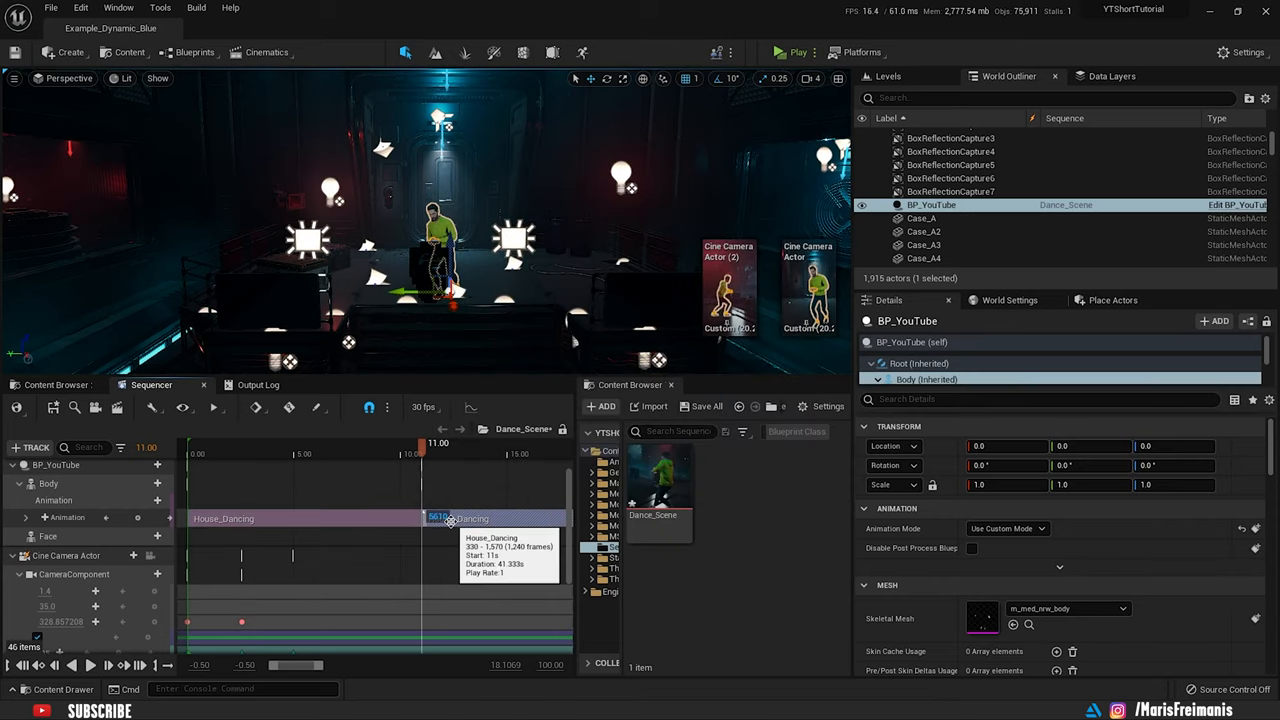
{"action": "left_click", "coordinate": [62, 517]}
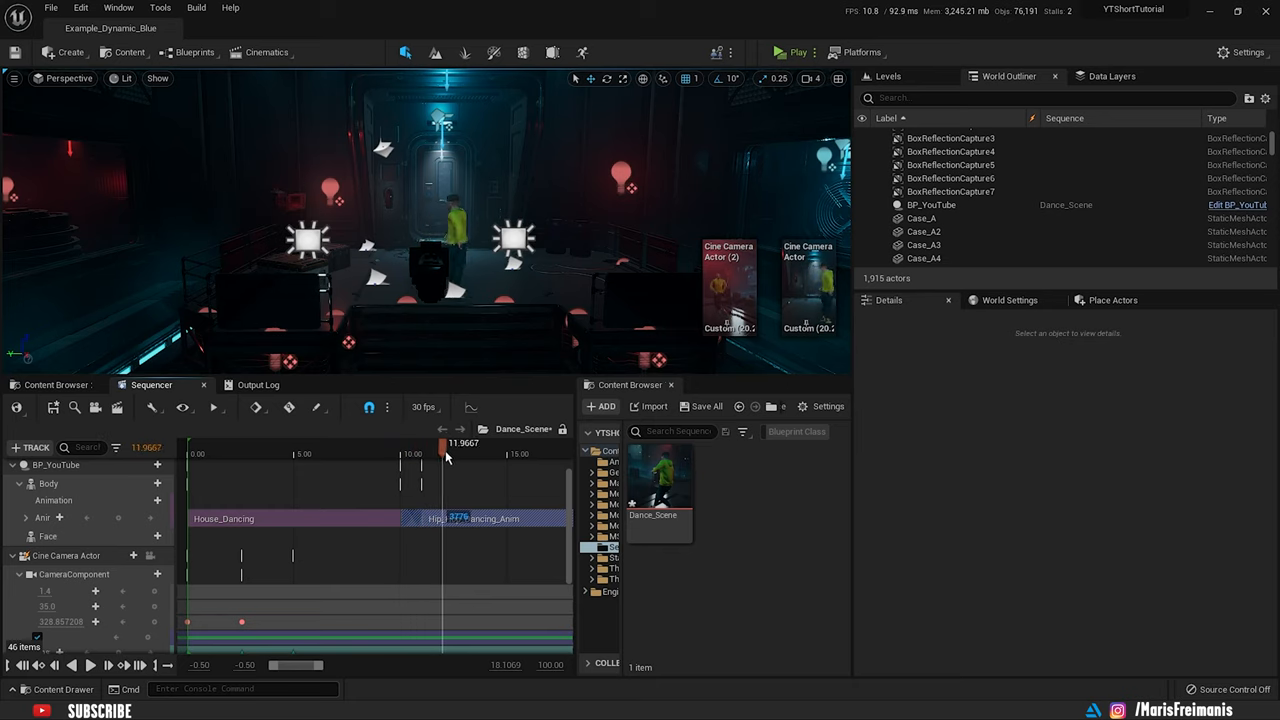
{"action": "left_click", "coordinate": [118, 407]}
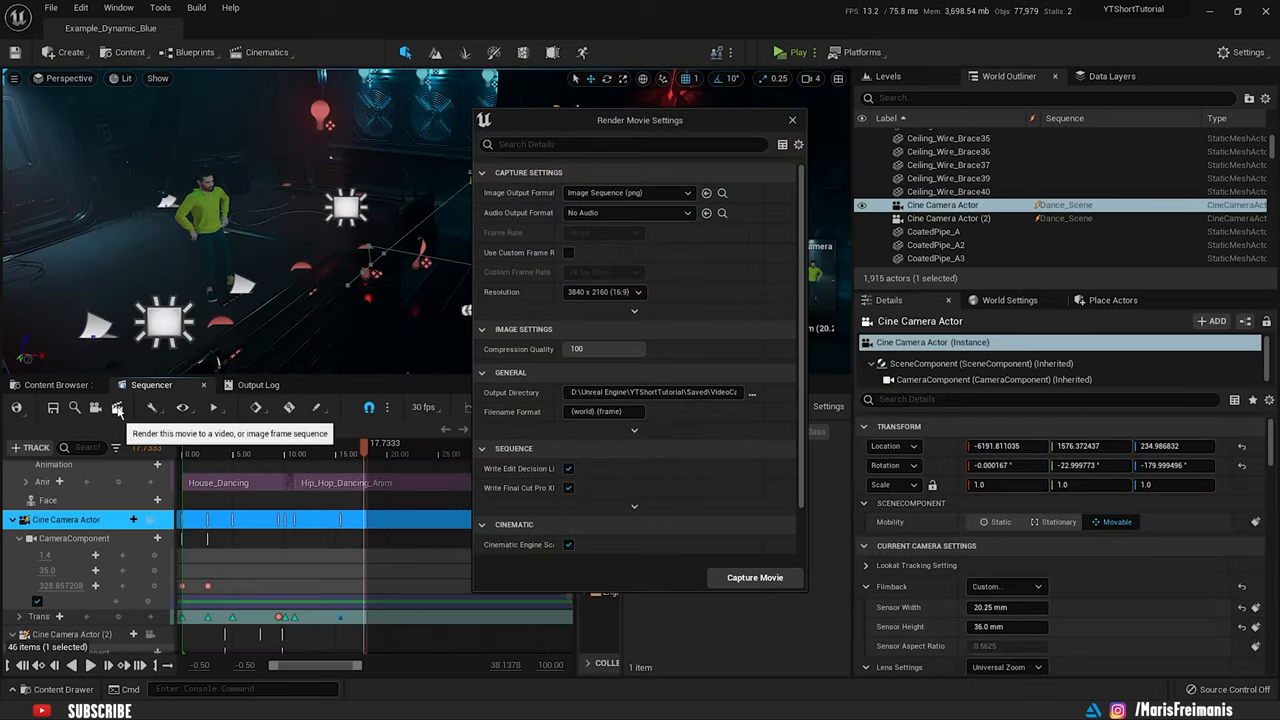
{"action": "left_click", "coordinate": [753, 577]}
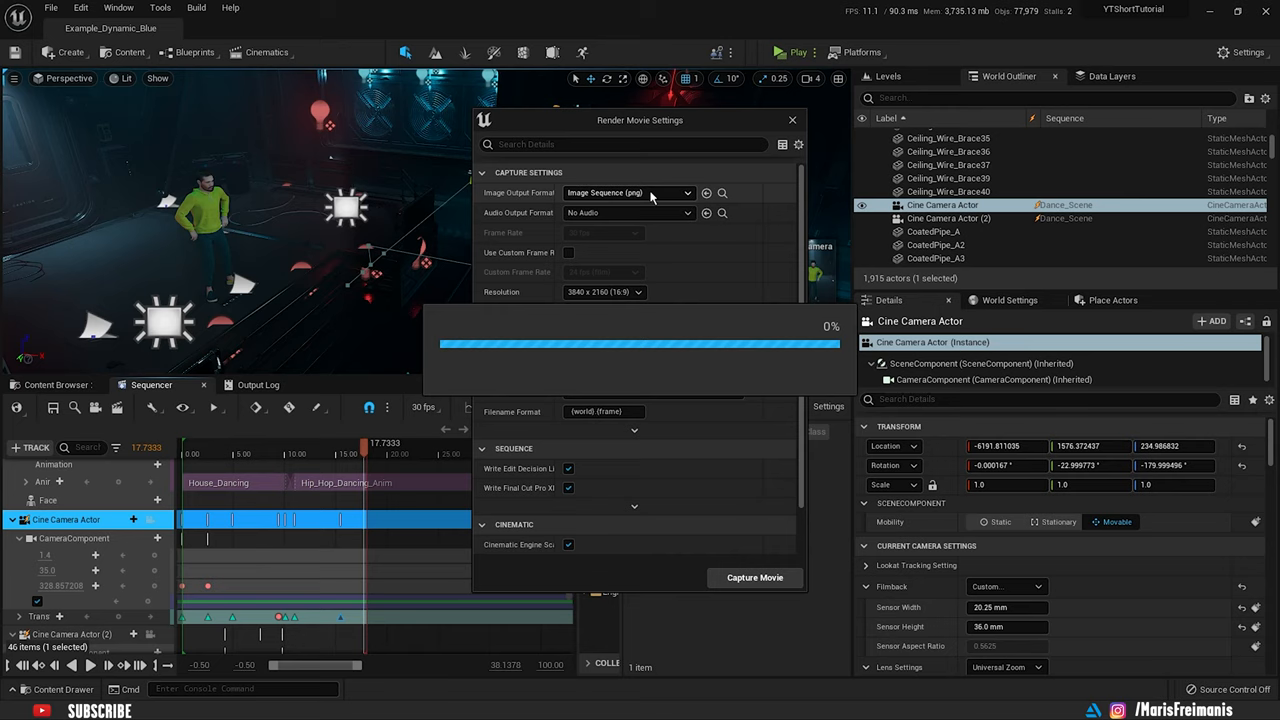